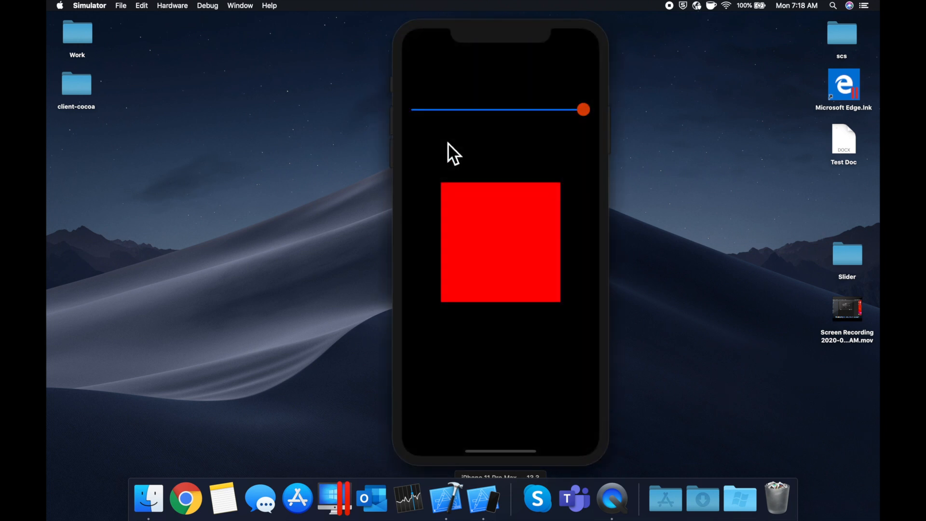
mouse_move(410, 132)
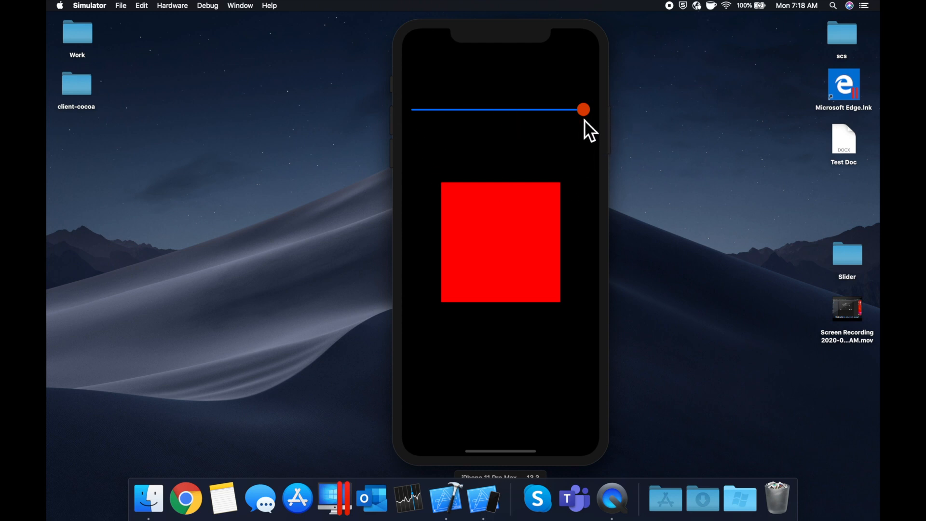
mouse_move(600, 145)
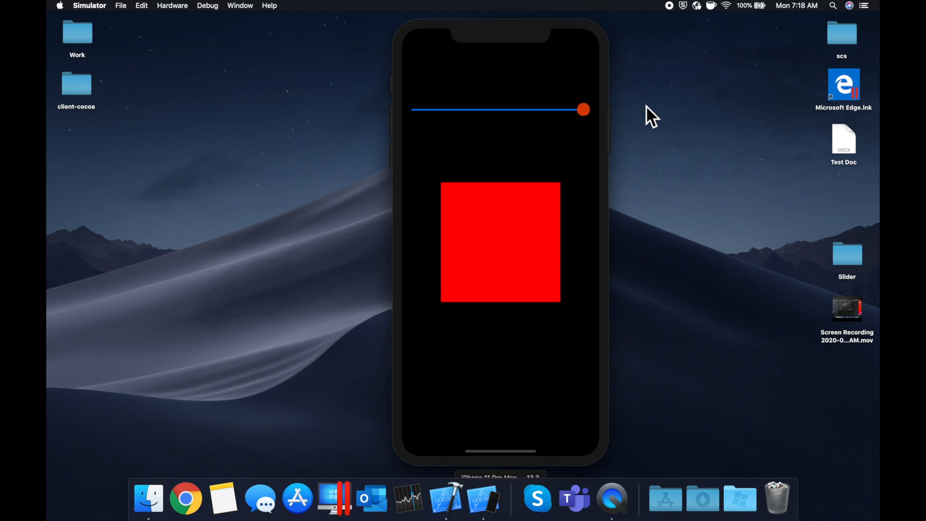
mouse_move(490, 58)
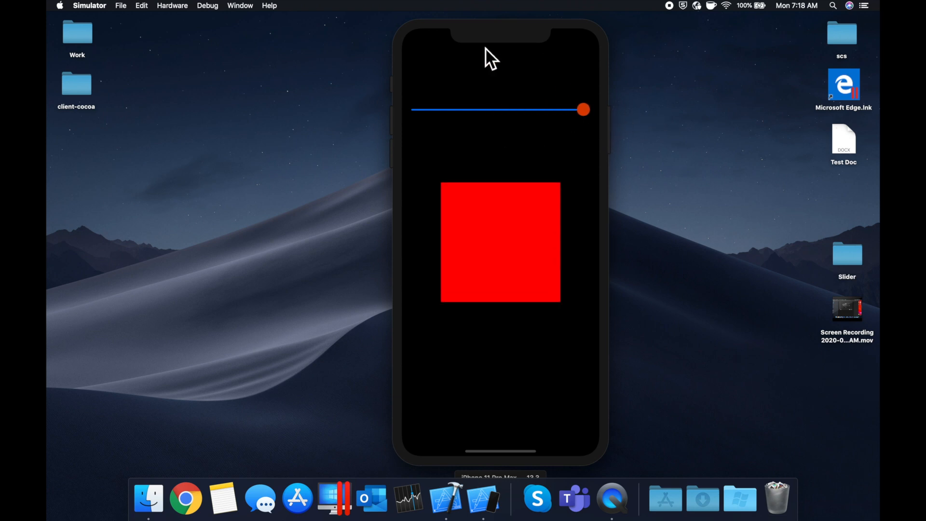
mouse_move(476, 106)
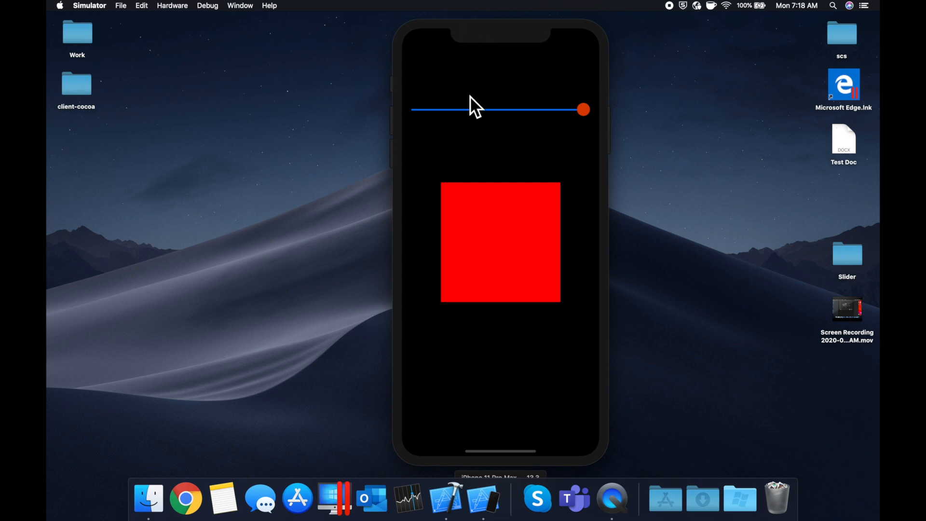
mouse_move(480, 322)
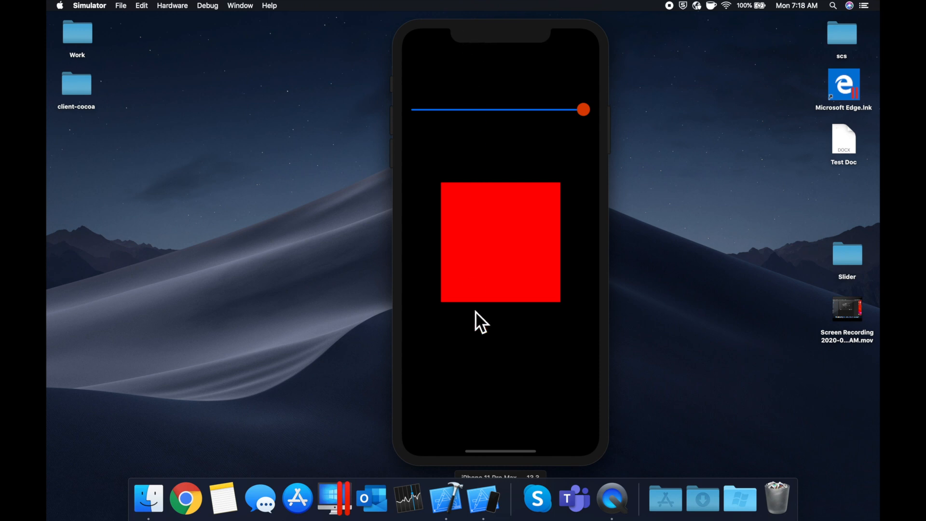
mouse_move(524, 158)
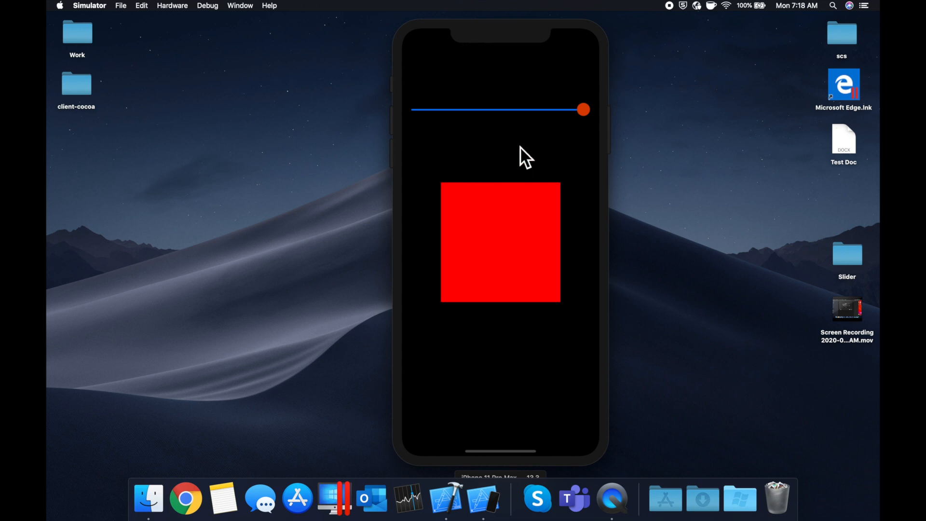
mouse_move(526, 147)
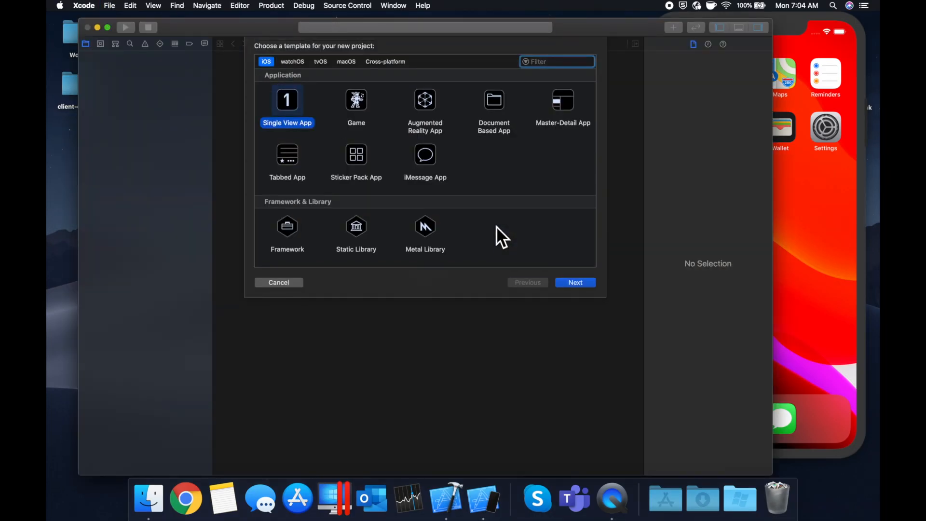
Create a Single View App project named Slider and save it on the Desktop.
left_click(573, 282)
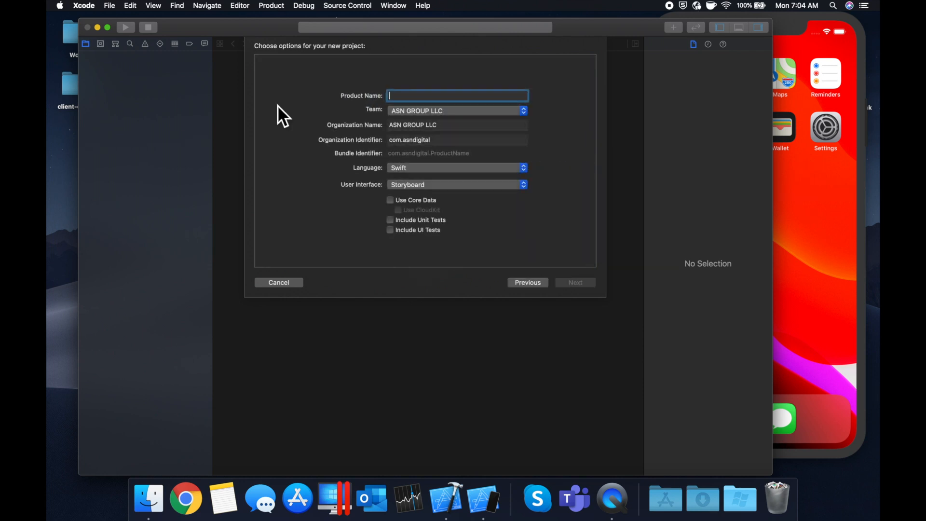
type("S")
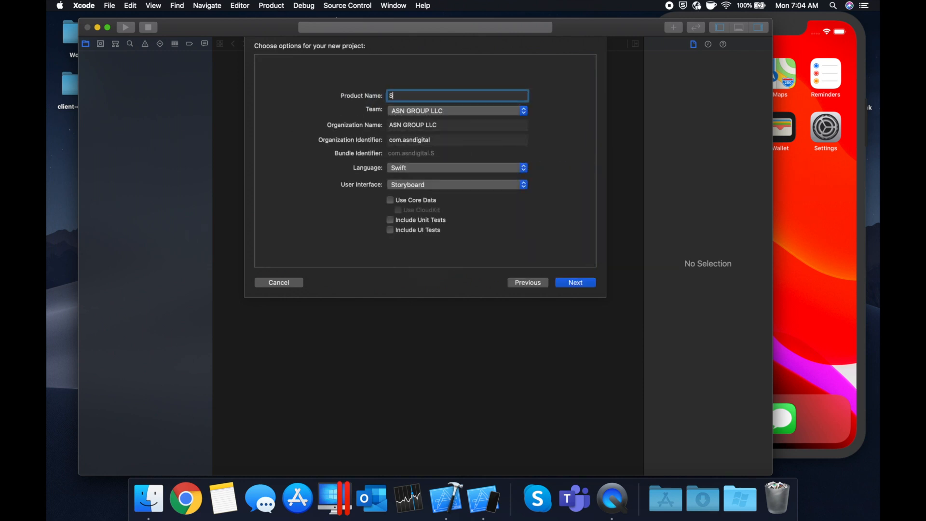
left_click(575, 282)
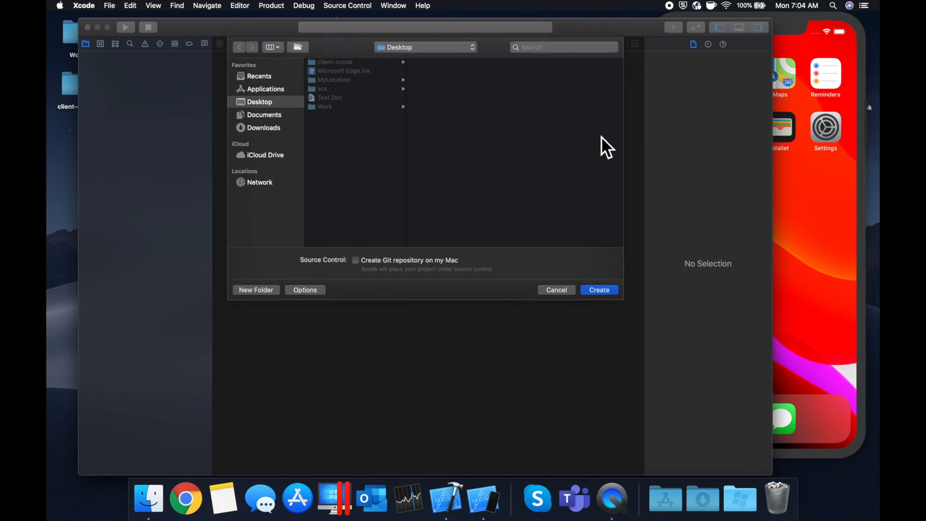
left_click(555, 290)
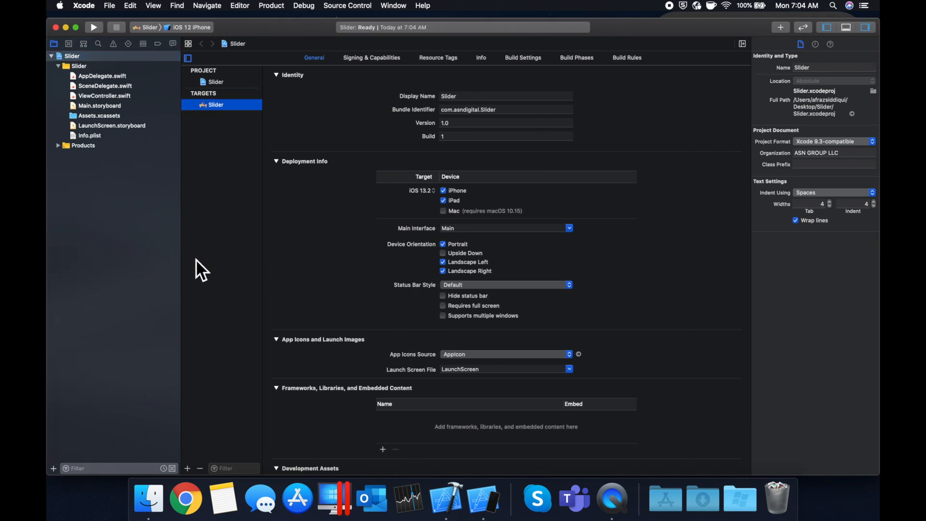
Add a UISlider to Main.storyboard near the top and pin it with leading, trailing and top constraints.
type("mai")
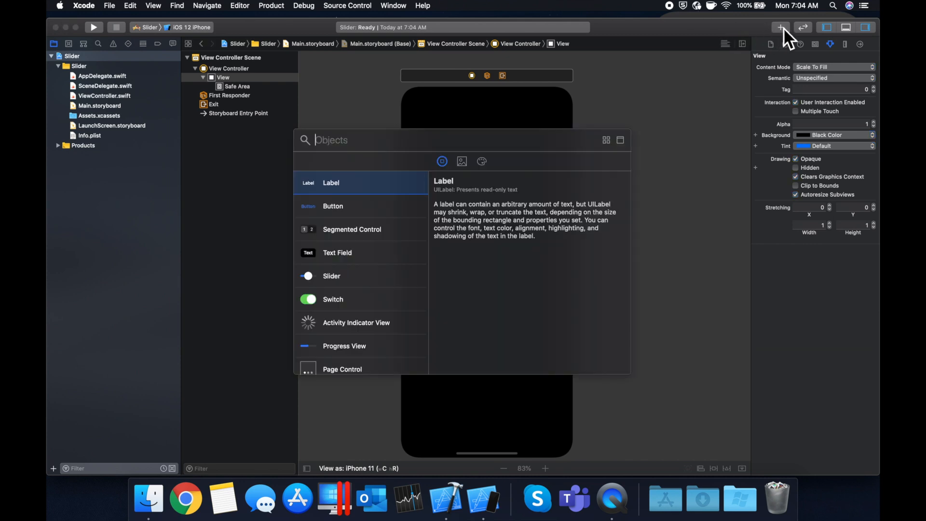
type("uislider")
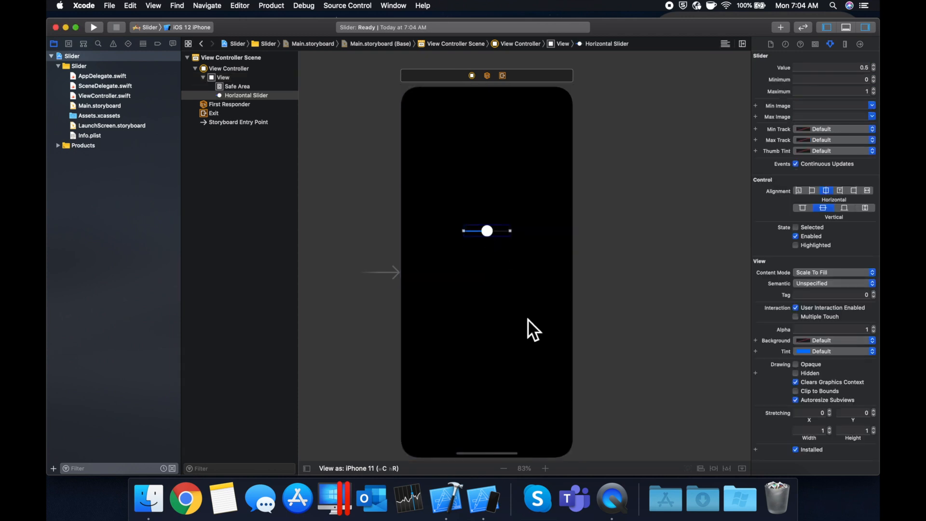
mouse_move(718, 464)
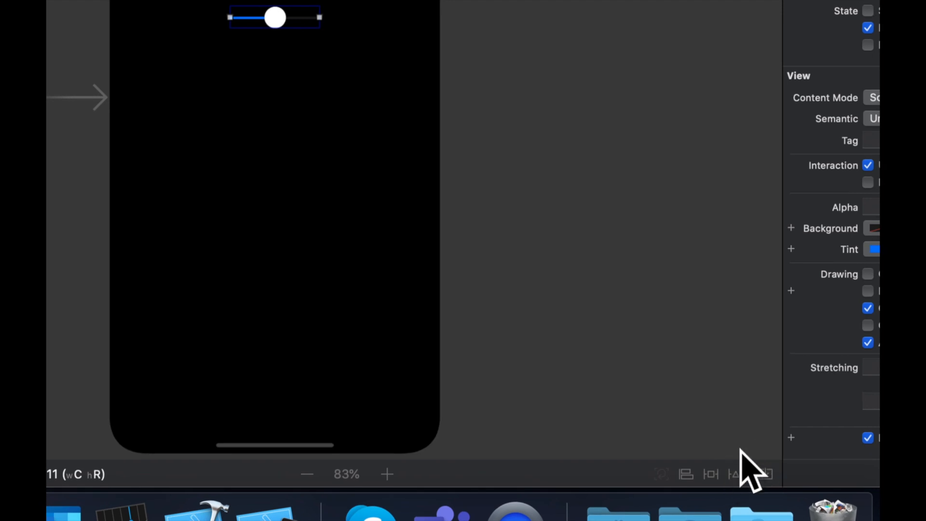
left_click(704, 474)
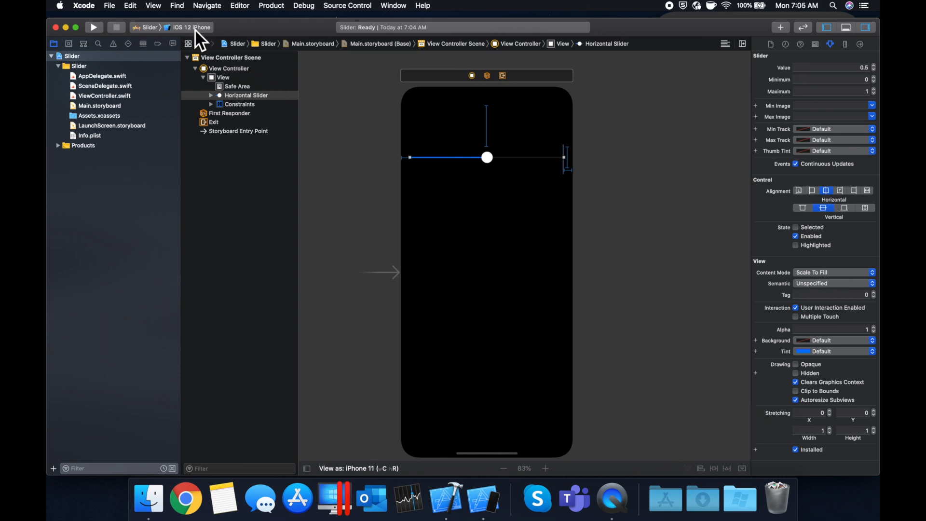
Build and run Slider on the iPhone 11 Pro Max simulator and bring the Simulator window forward.
left_click(192, 27)
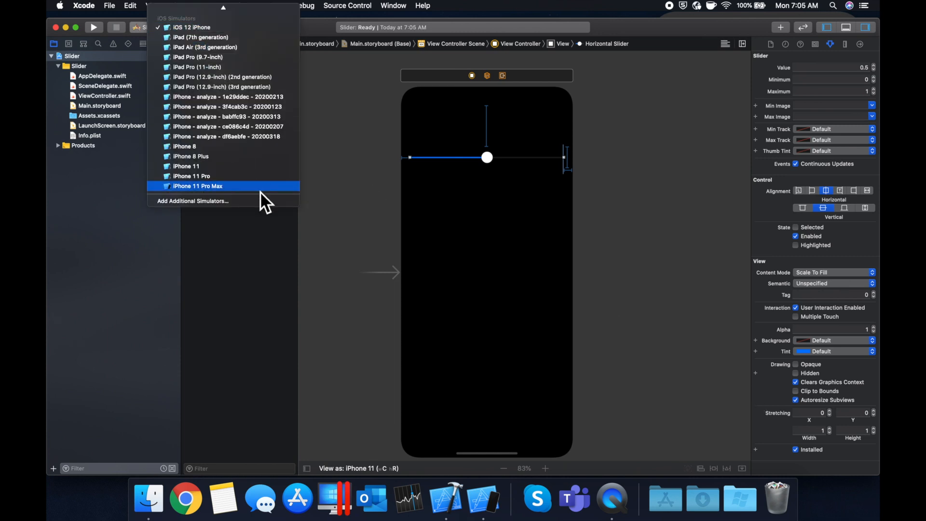
left_click(198, 186)
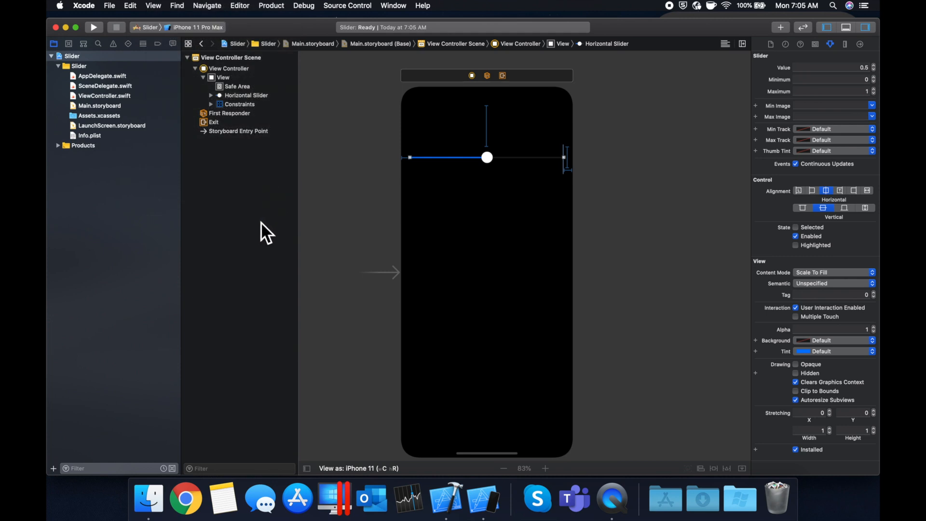
left_click(93, 27)
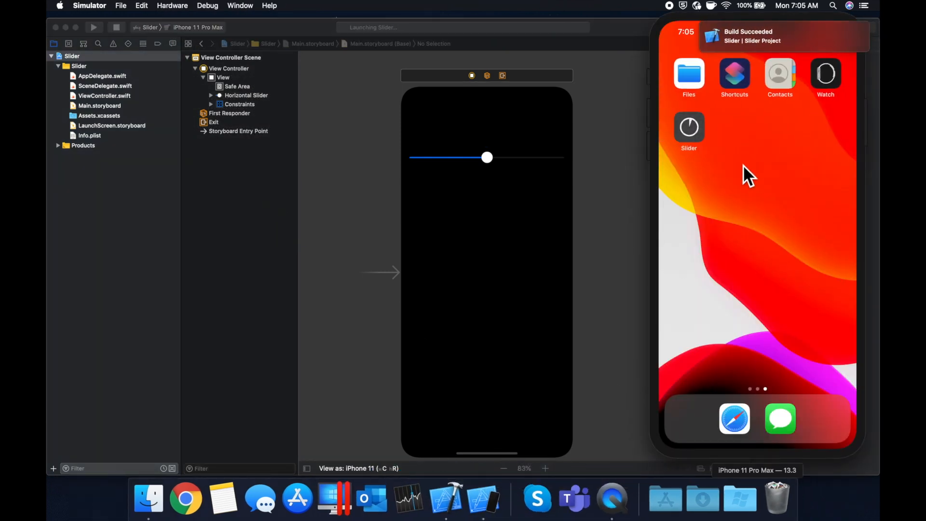
left_click(688, 127)
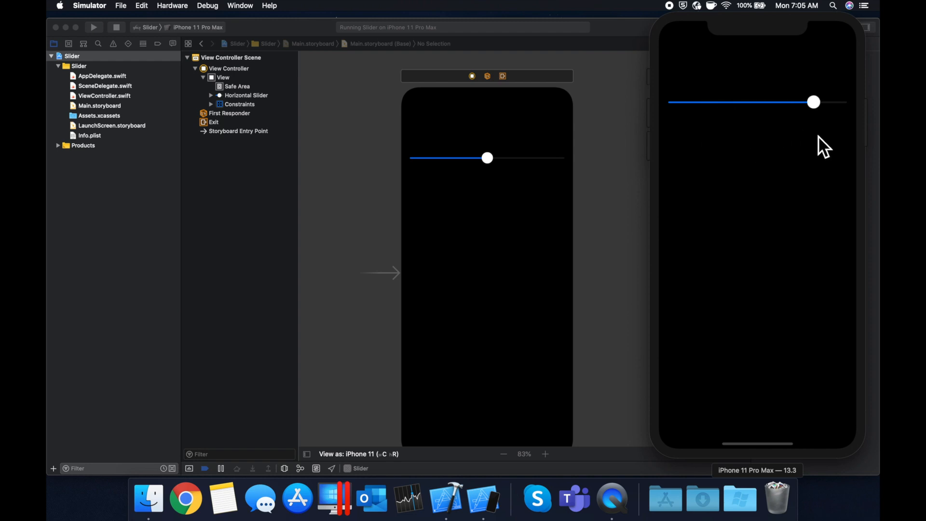
mouse_move(601, 231)
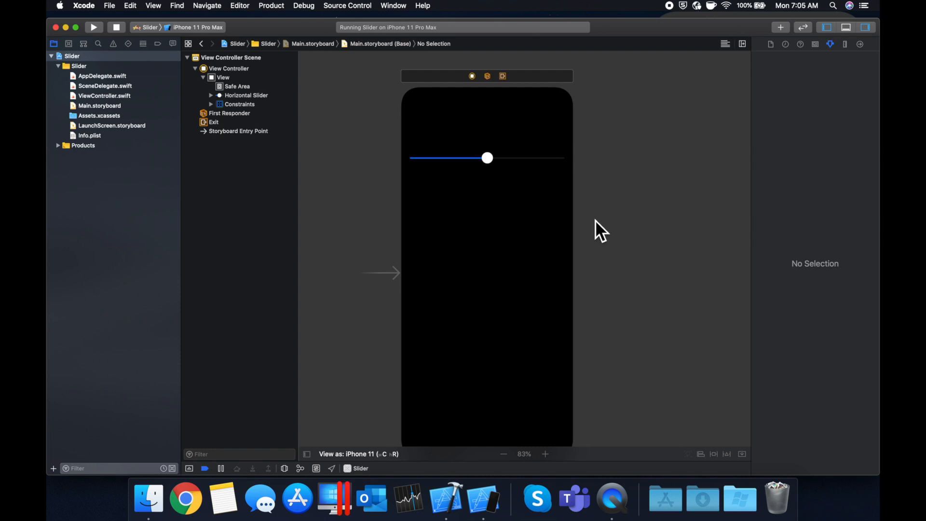
mouse_move(483, 496)
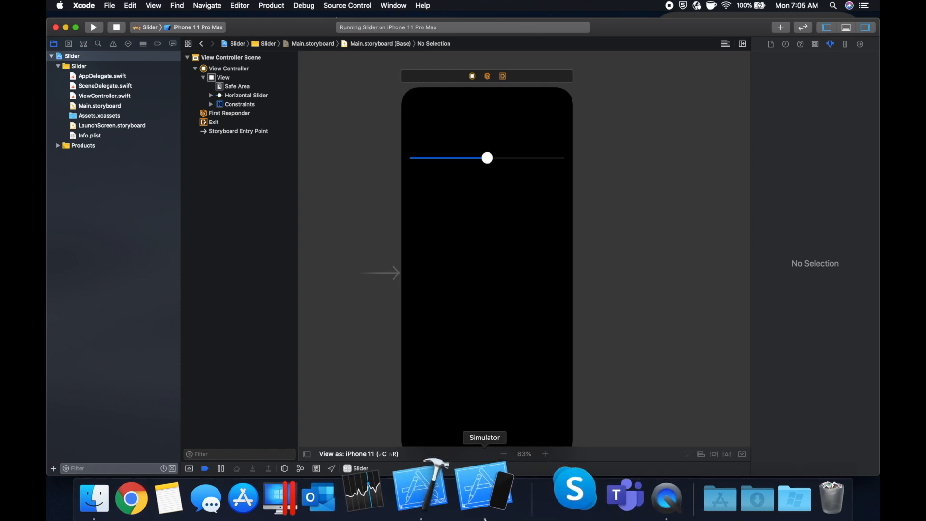
left_click(484, 487)
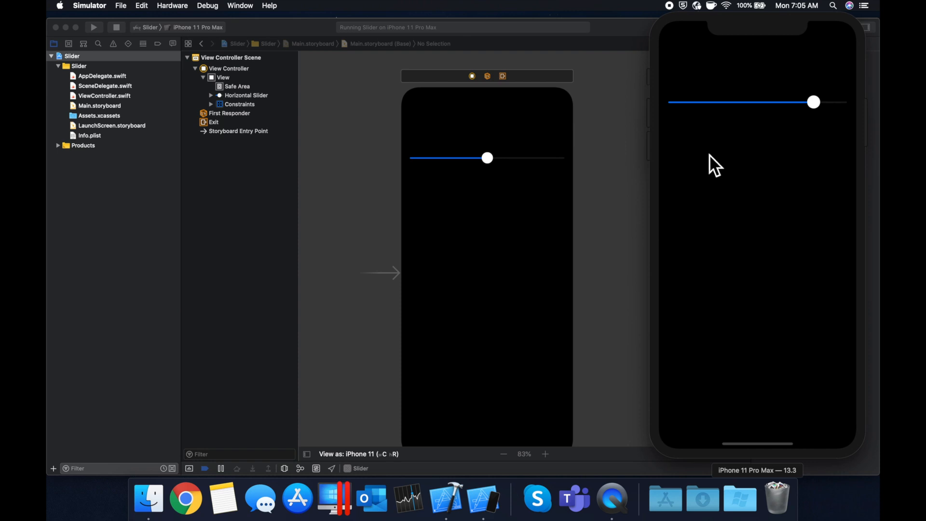
mouse_move(685, 136)
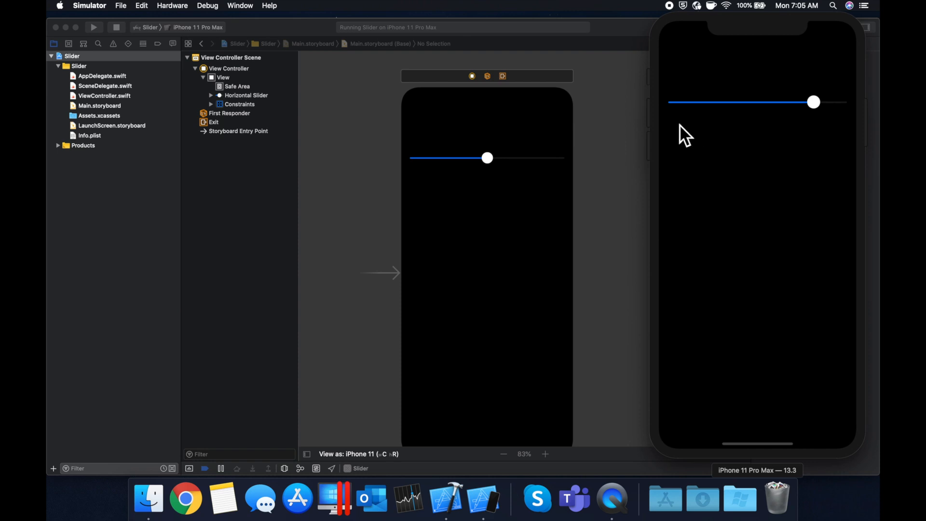
mouse_move(846, 112)
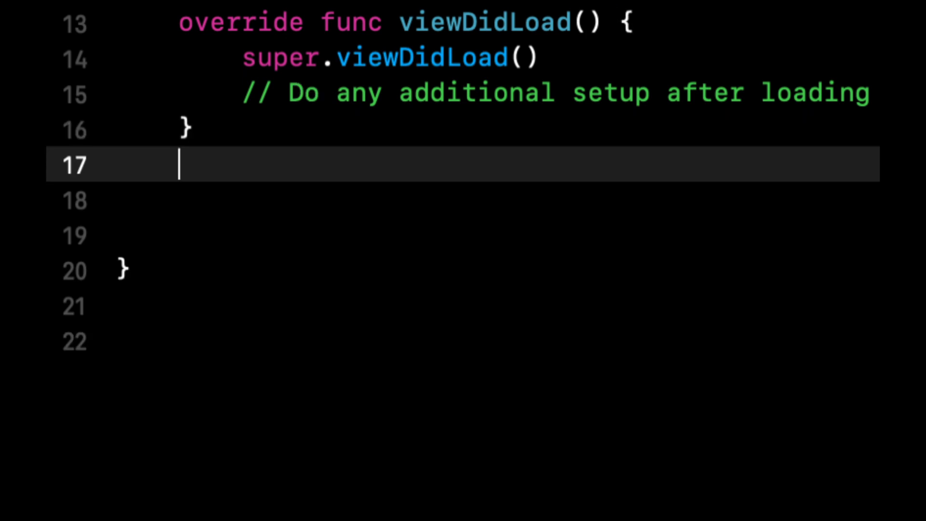
type("@ibact")
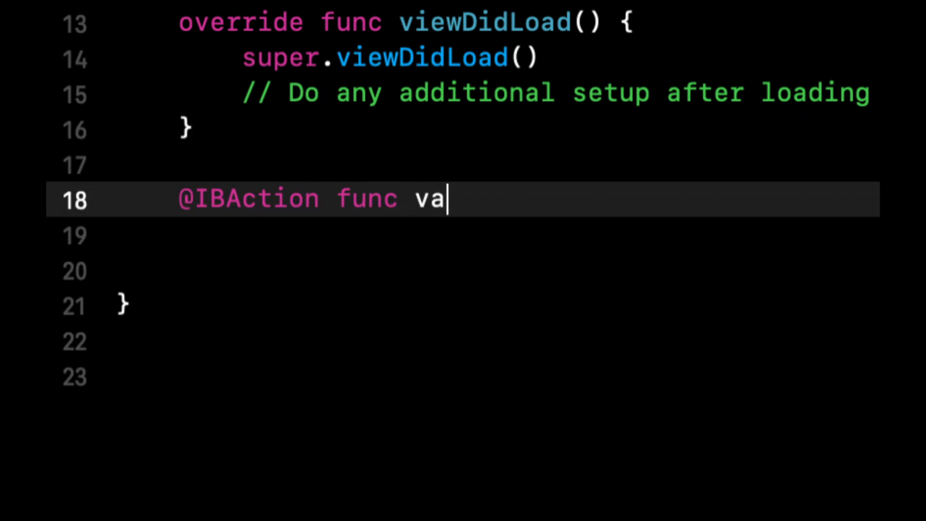
type("slider")
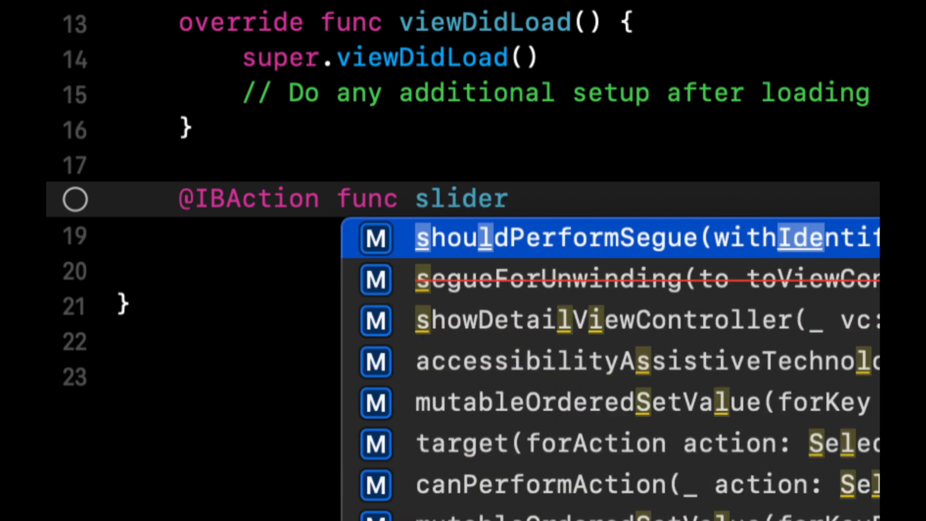
type("DidSlid")
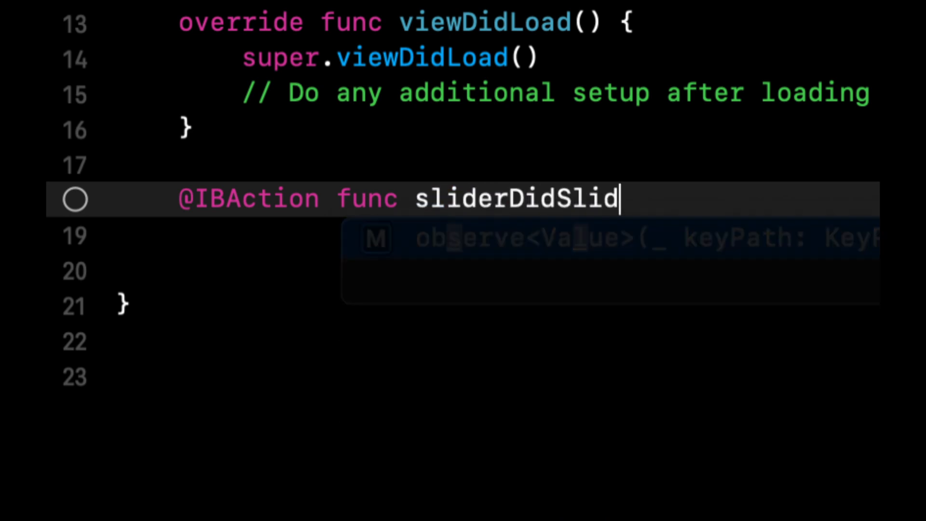
type("e()")
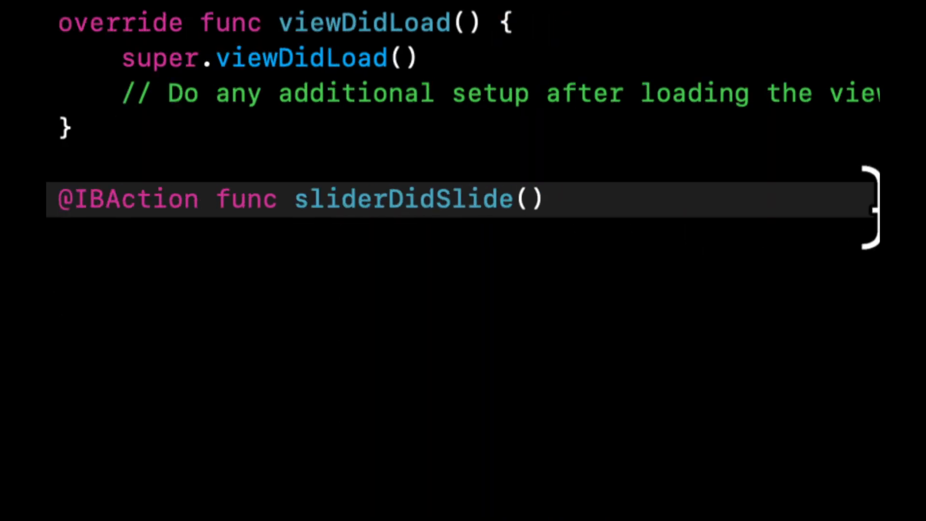
type("_ sender;")
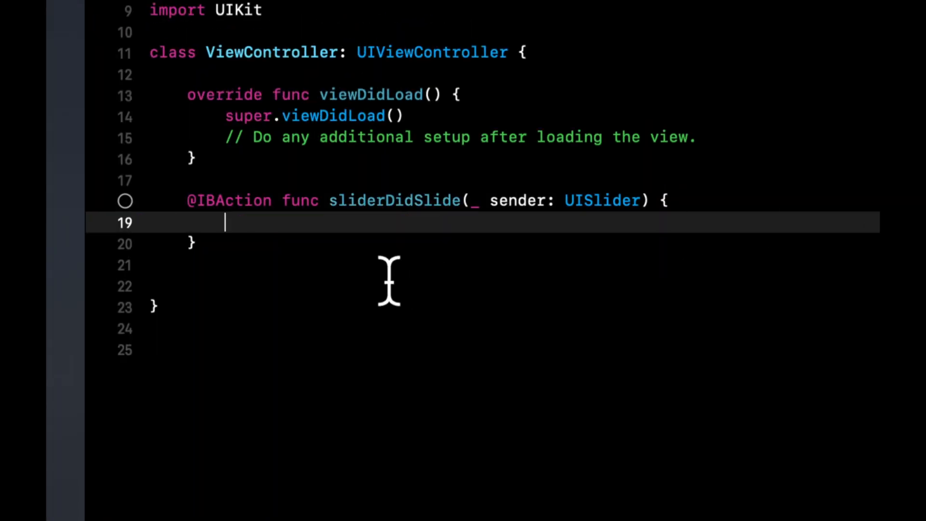
type("le")
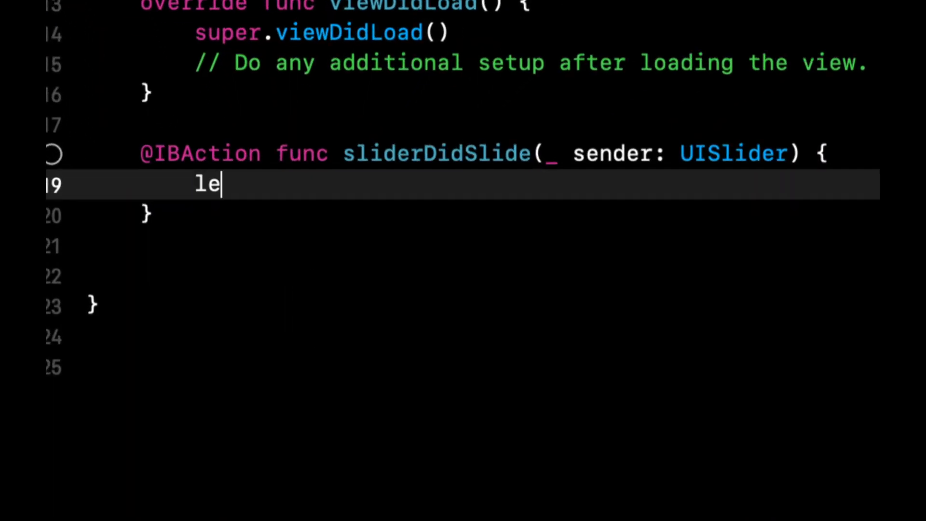
type("t value =")
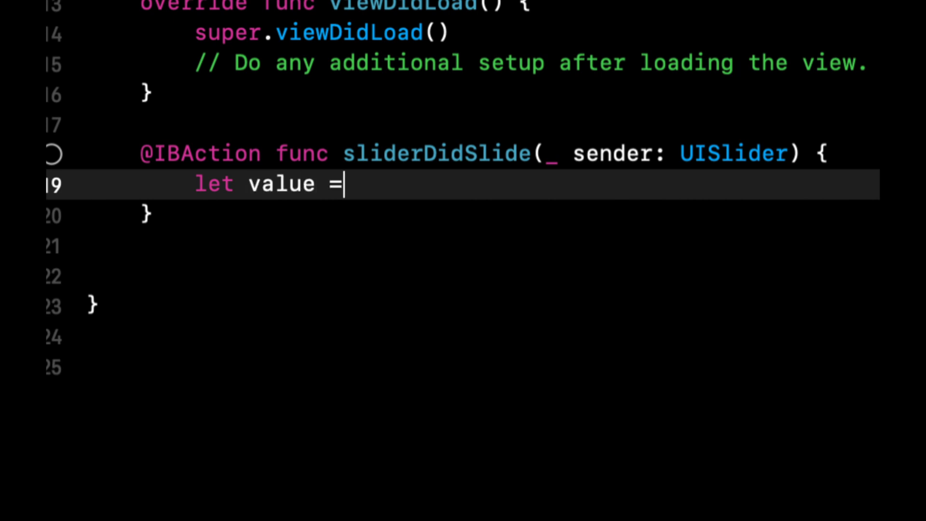
type("slider.val")
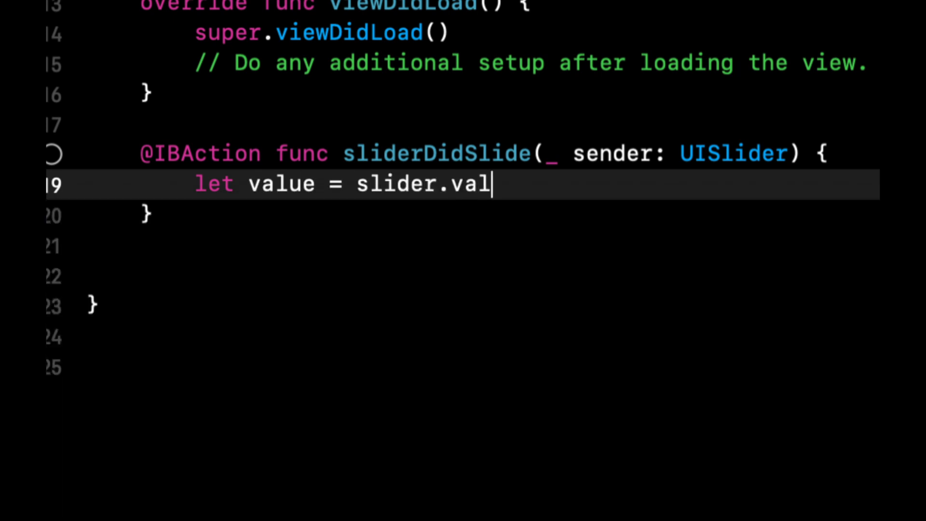
key("Backspace")
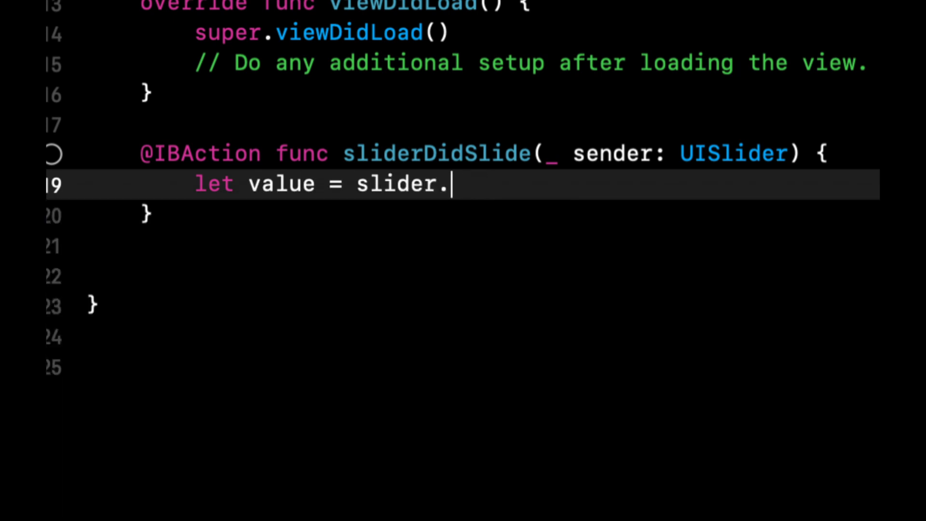
type("sen")
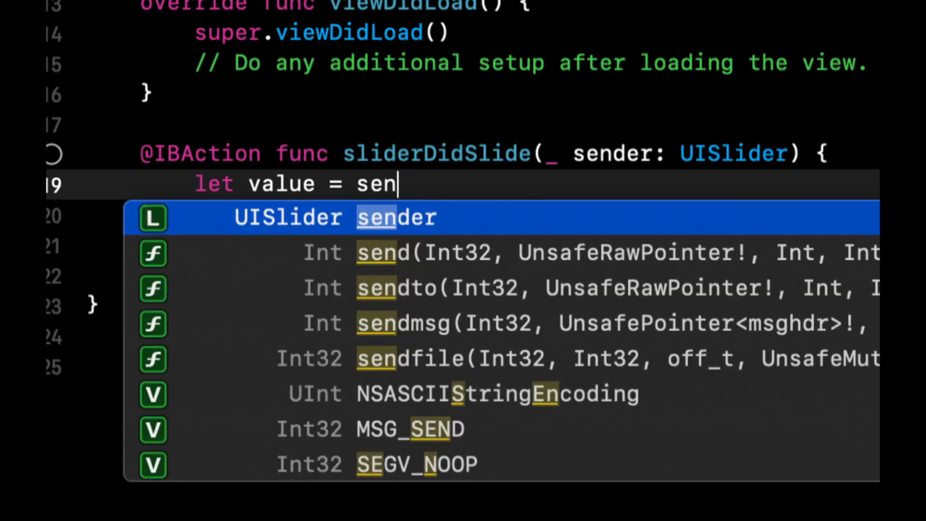
type("der.val")
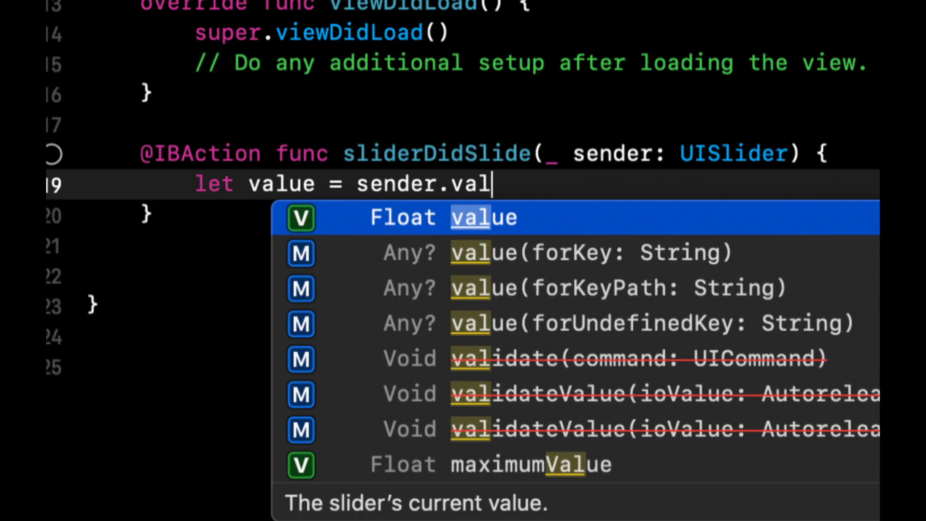
key("Return")
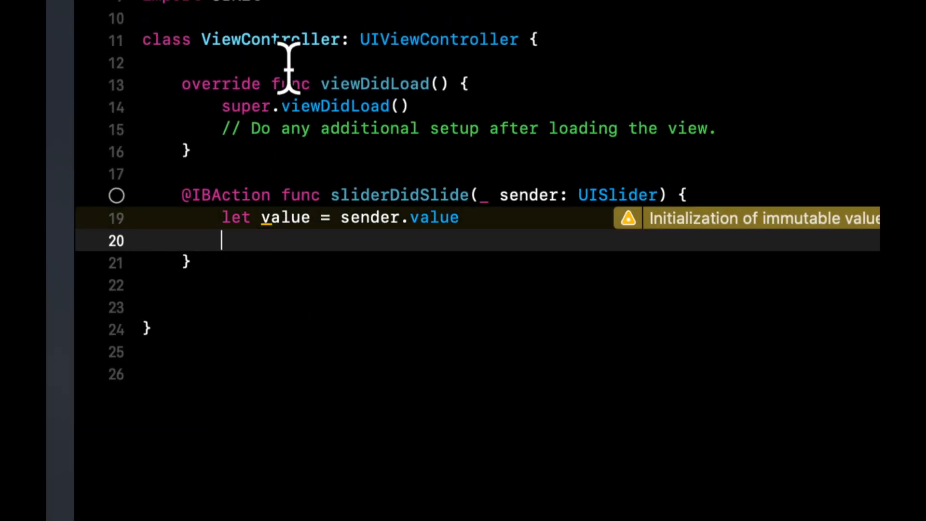
type("@i")
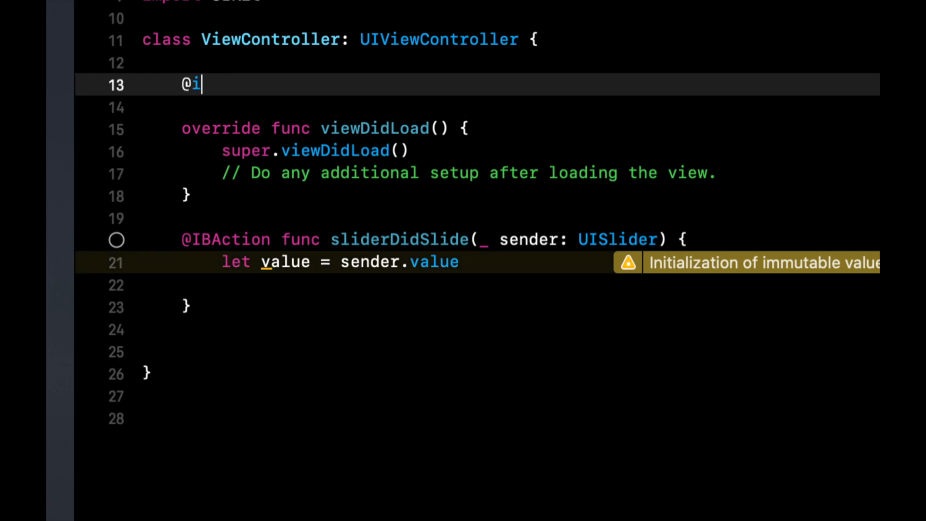
type("BOutlet var")
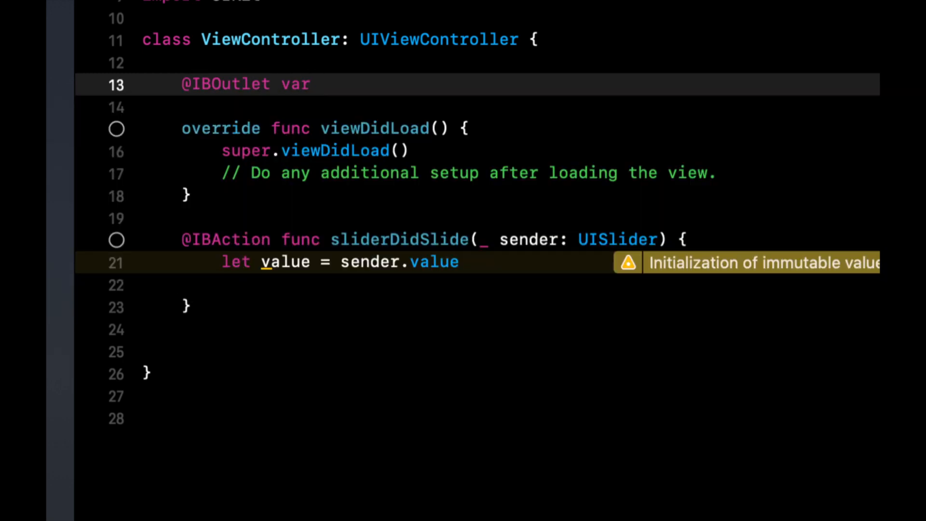
type("label:")
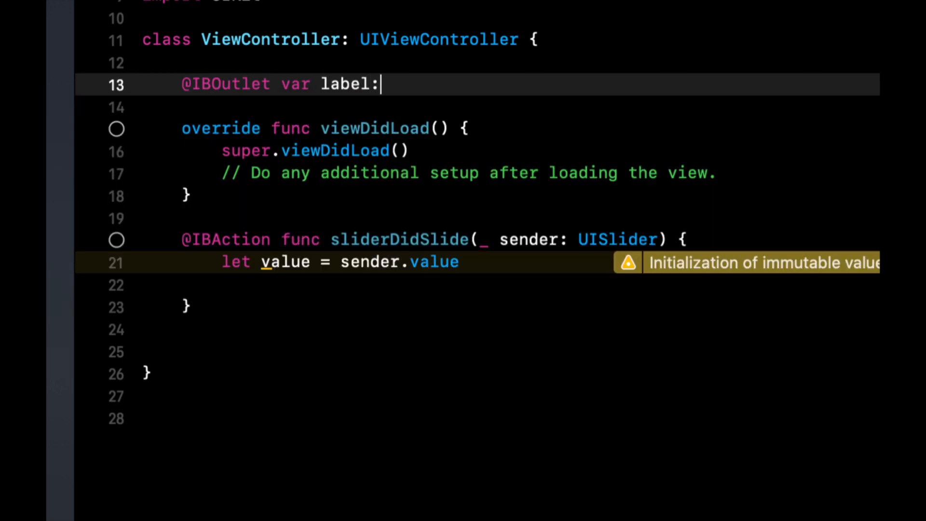
type("UILabel!")
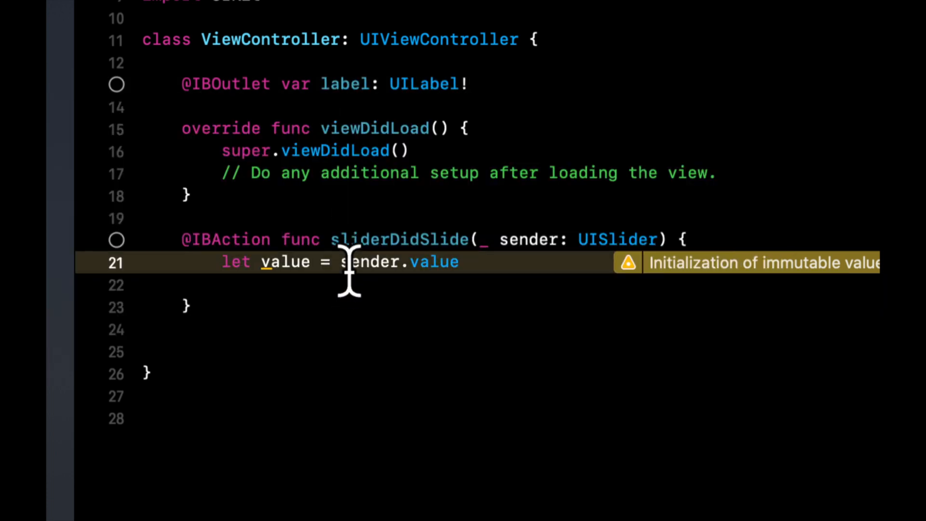
type("label.text = \"\\")
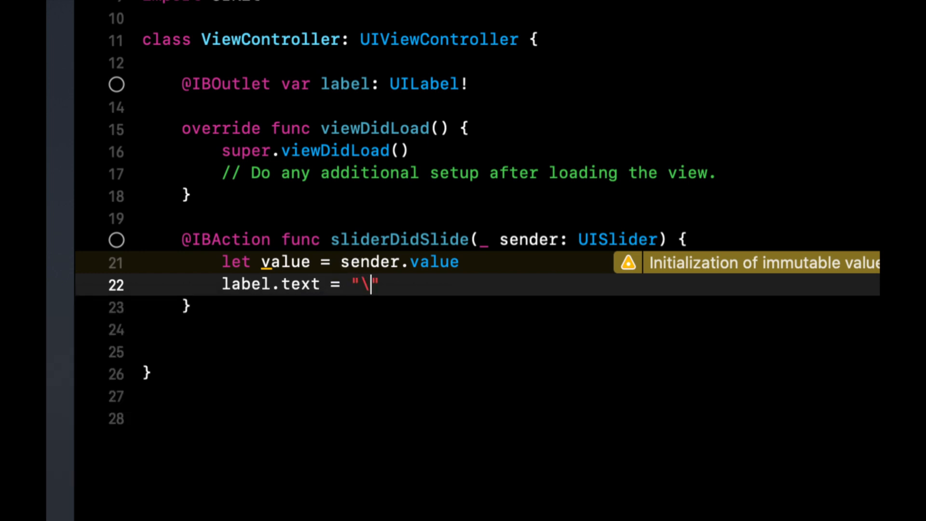
type("(value)")
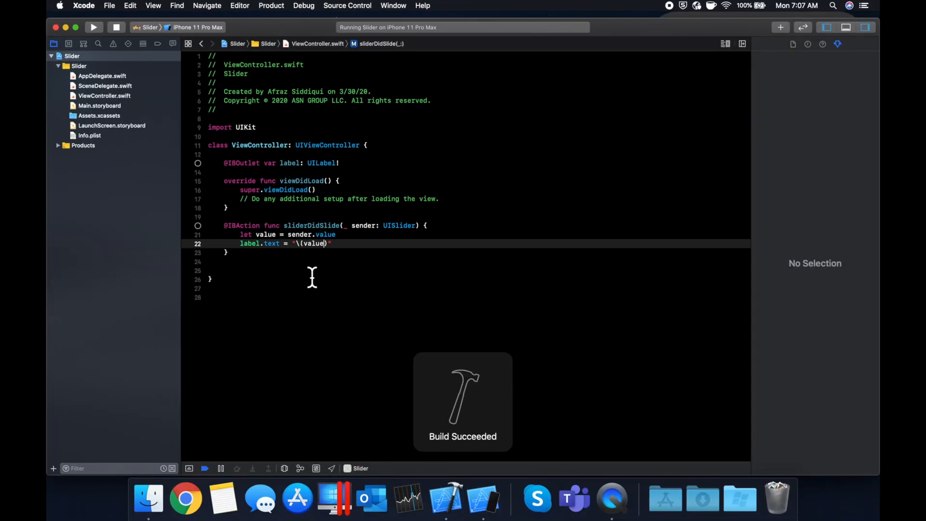
type("main.stor")
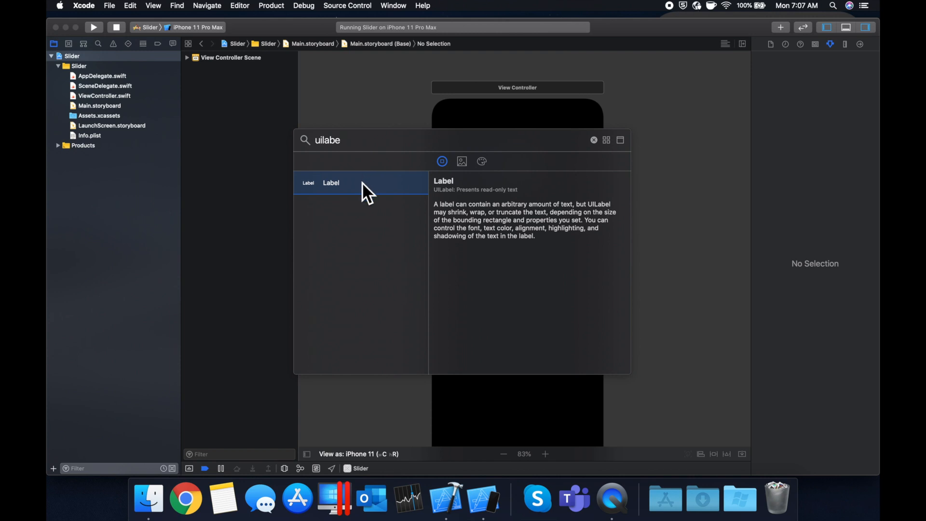
Drag a Label below the slider, make it white, pin it with spacing constraints and raise its font to 27 points.
left_click_drag(330, 182, 504, 257)
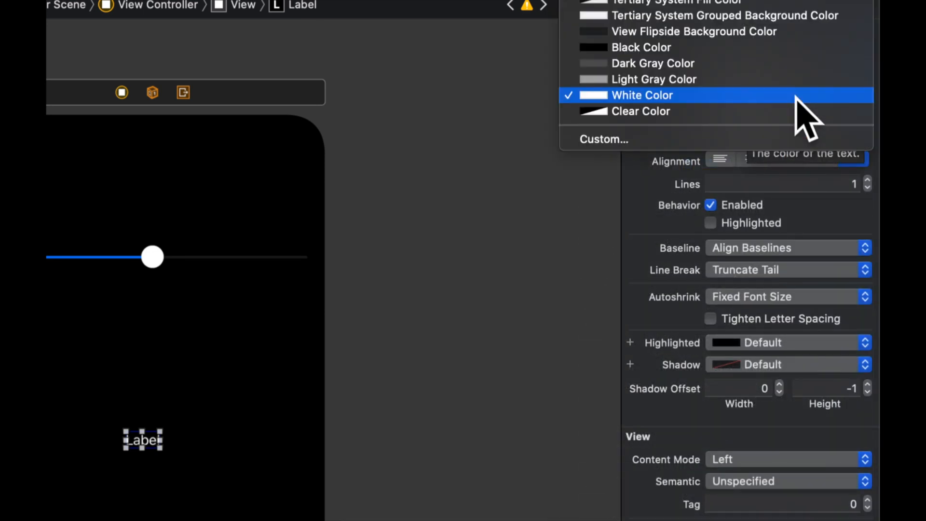
left_click(646, 96)
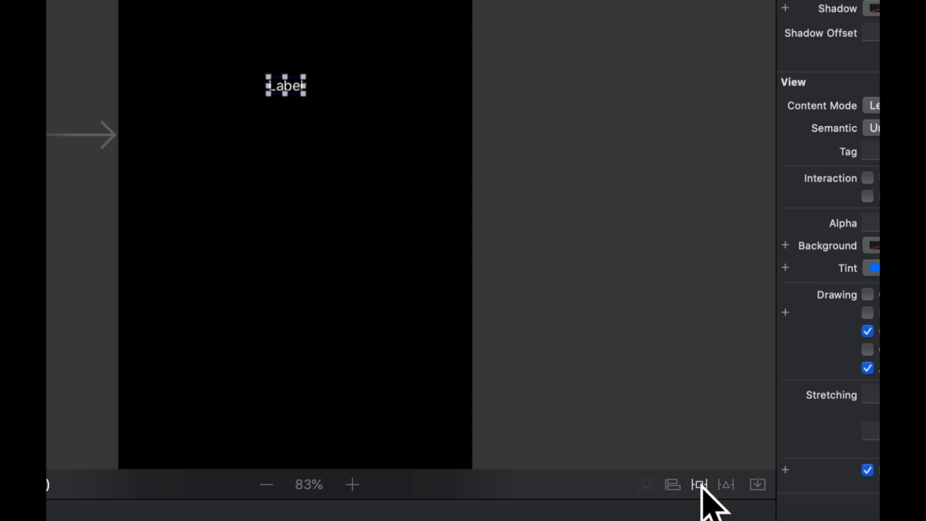
left_click(699, 486)
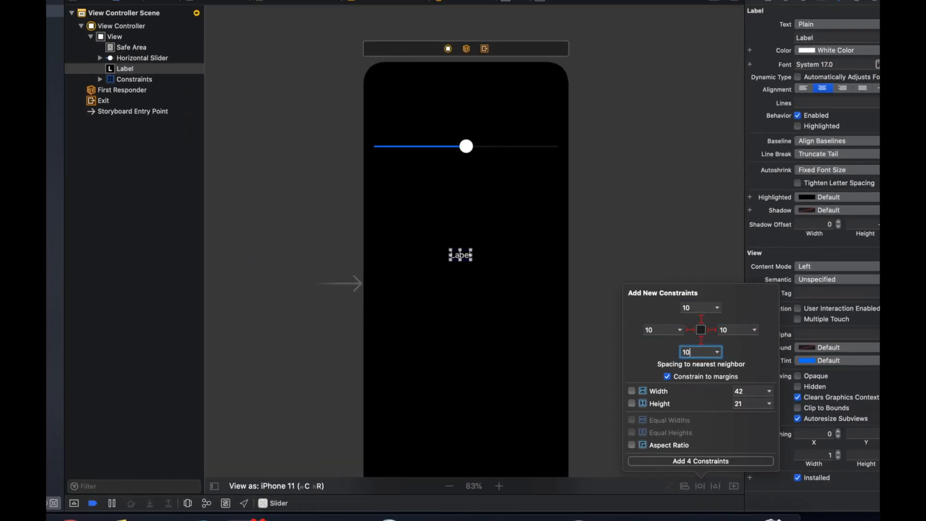
left_click(701, 461)
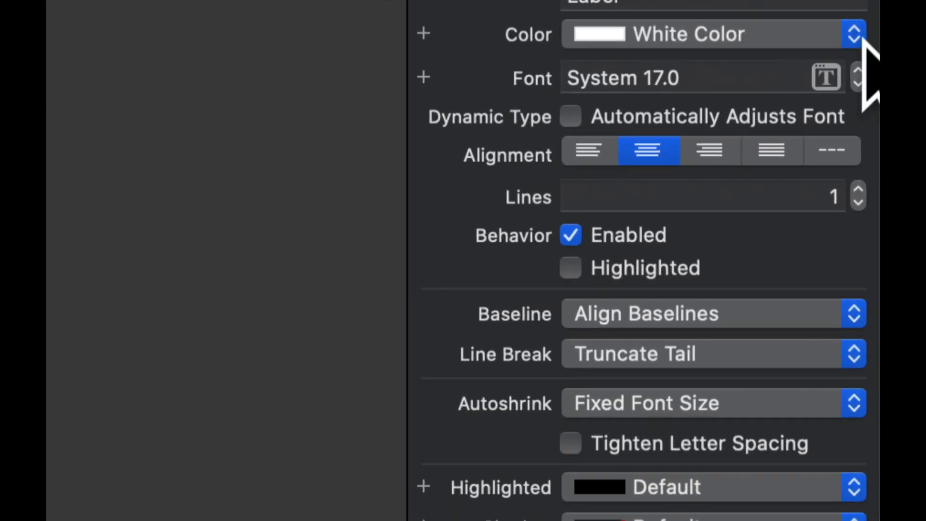
left_click(859, 70)
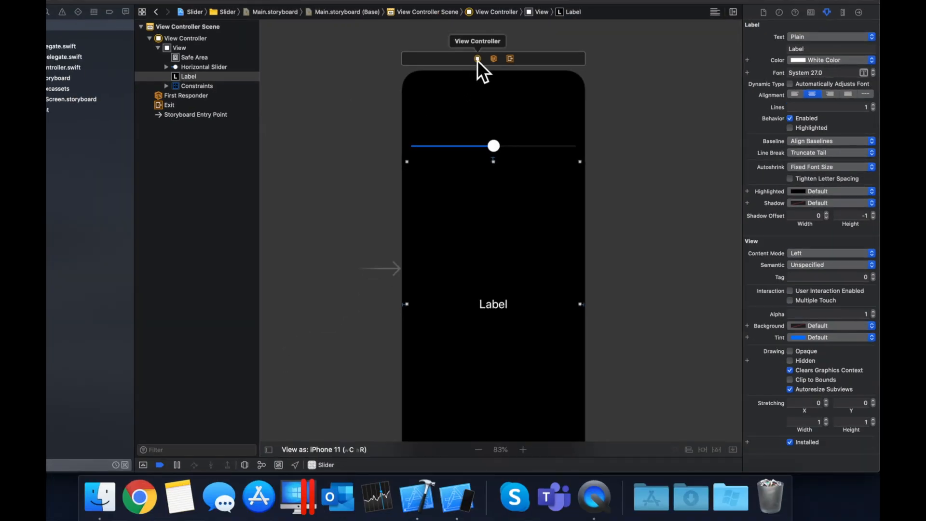
Connect the slider's Value Changed event to the sliderDidSlide action via the View Controller's connections.
left_click(476, 58)
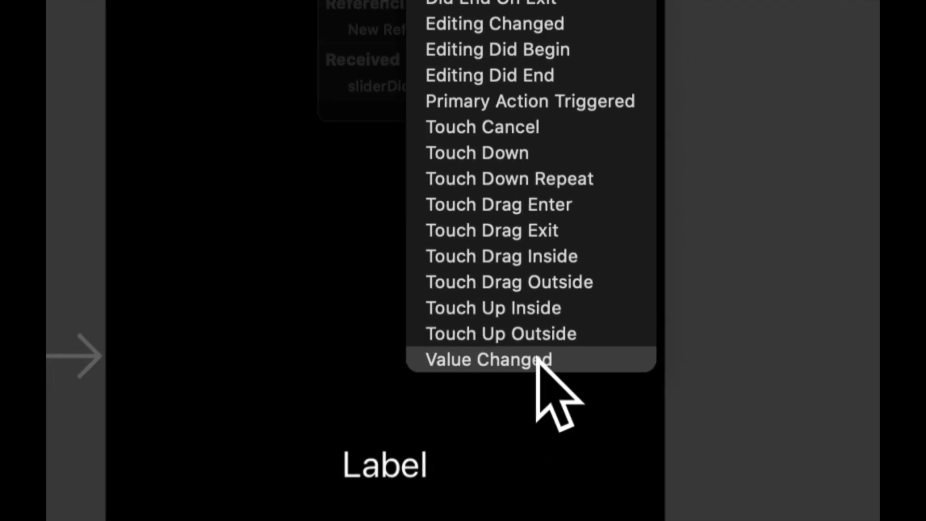
left_click(488, 359)
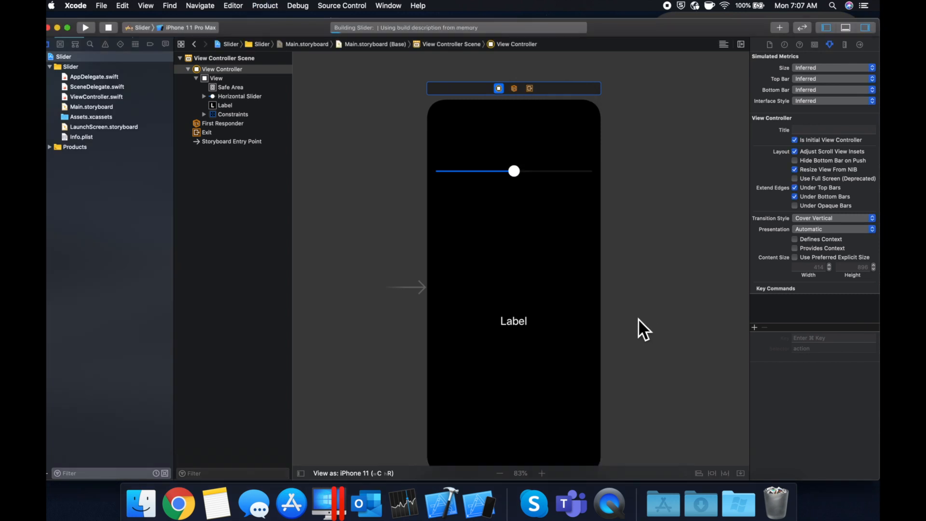
Run the app on the iPhone 11 Pro Max simulator and slide to show value 0.50864553 in the label.
left_click(85, 27)
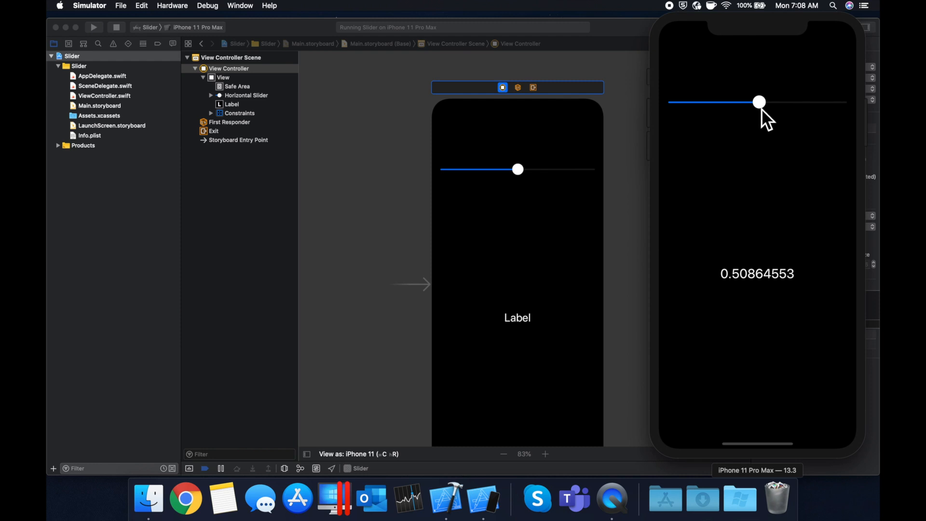
mouse_move(675, 217)
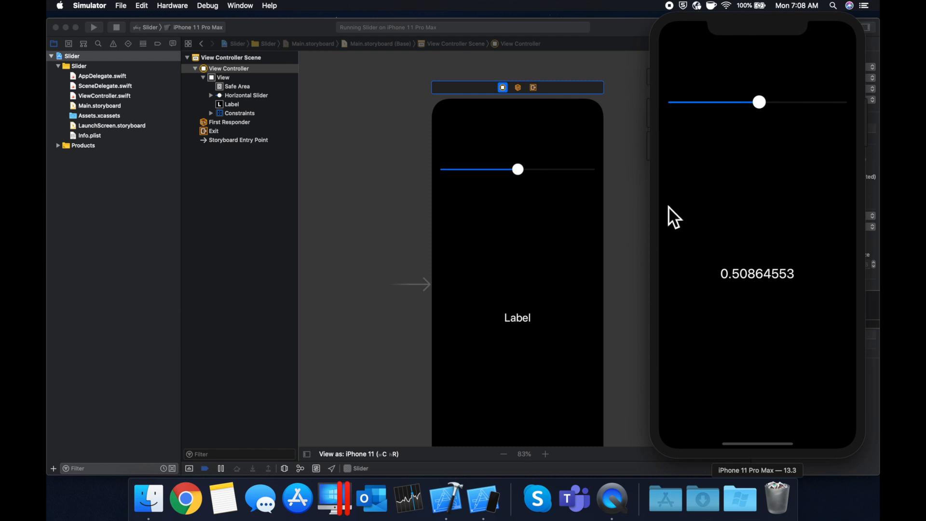
mouse_move(743, 144)
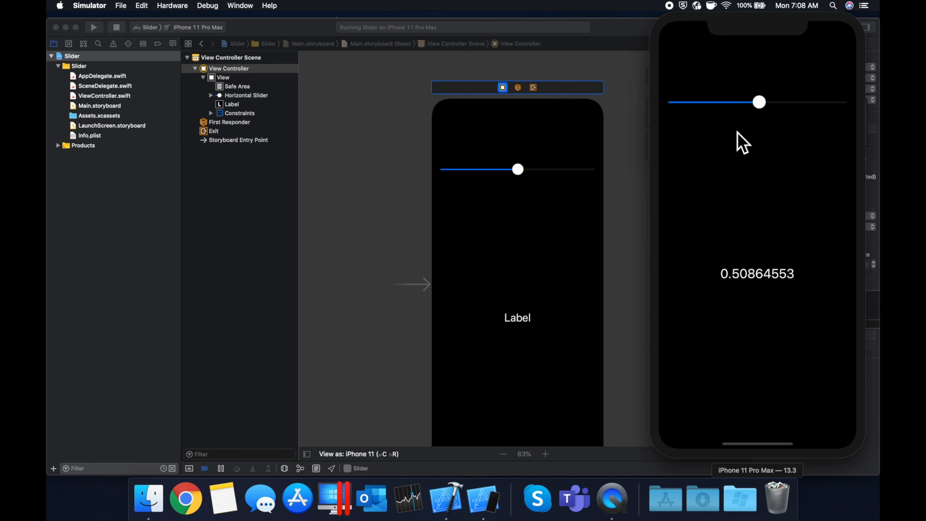
mouse_move(846, 143)
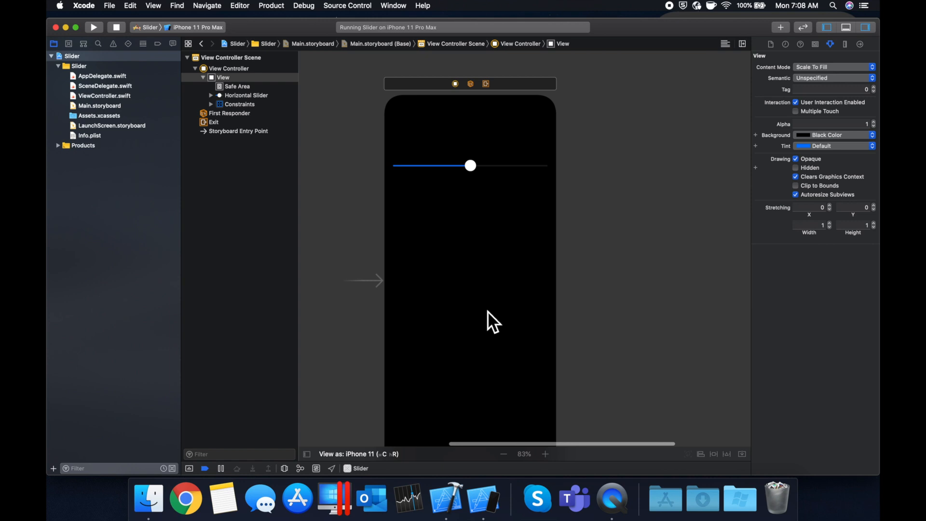
mouse_move(126, 99)
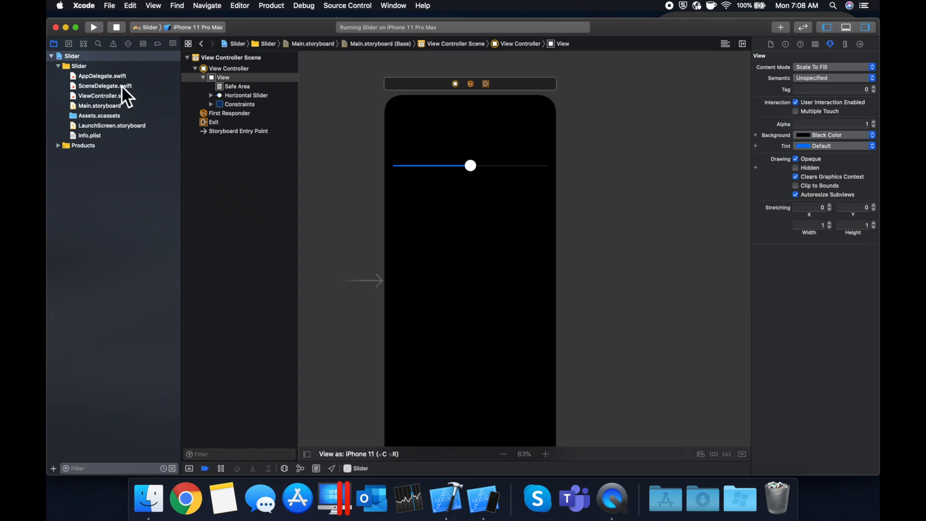
mouse_move(120, 144)
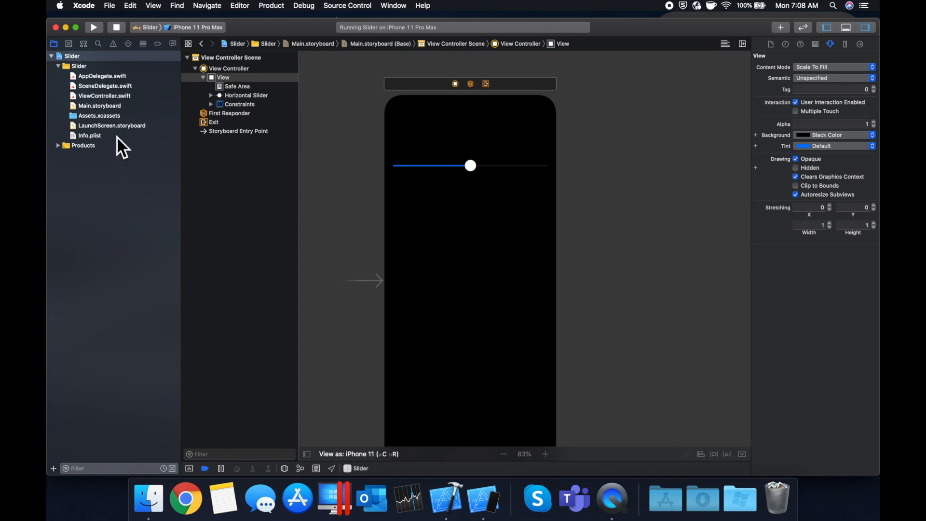
mouse_move(317, 195)
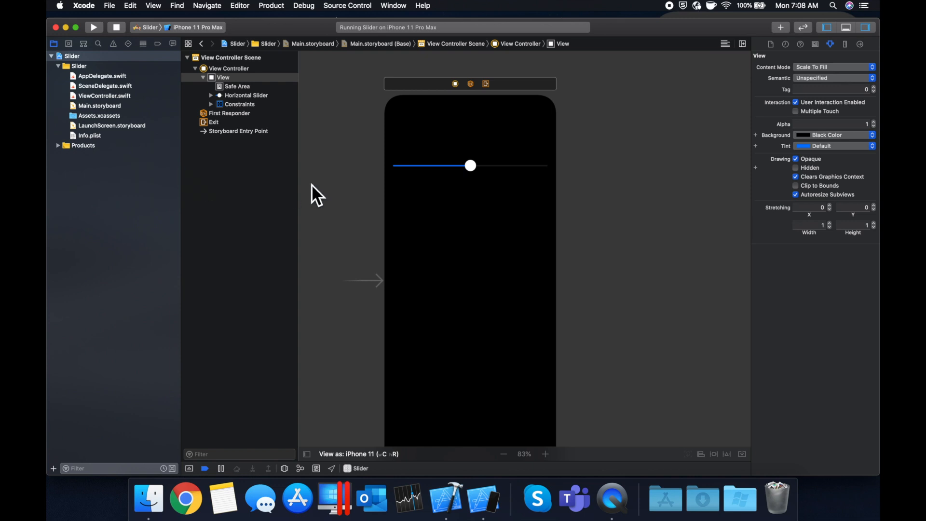
mouse_move(496, 203)
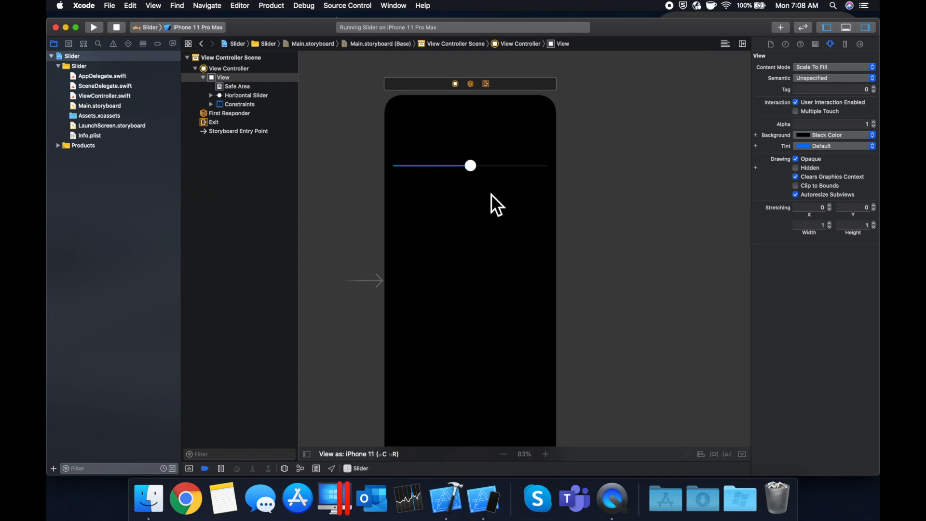
mouse_move(499, 219)
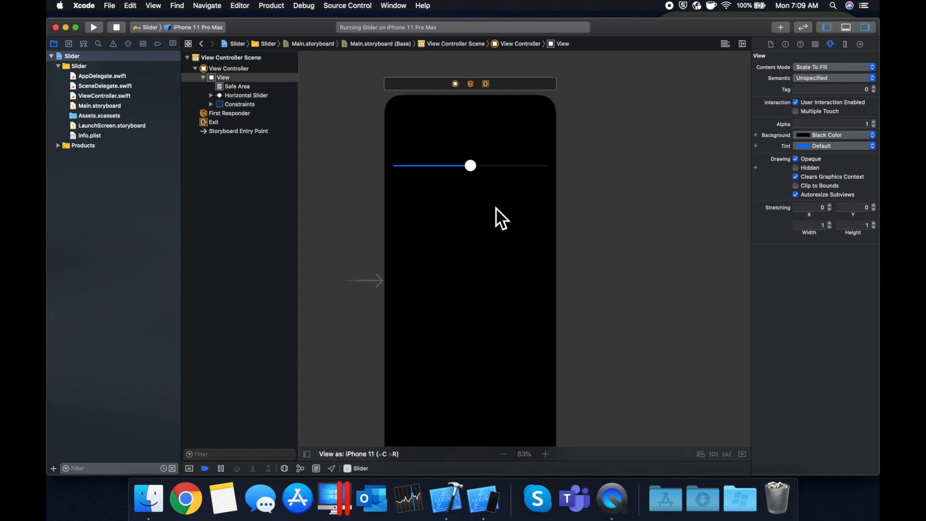
Select the Horizontal Slider and review its Attributes: value 0.5, minimum 0, maximum 1 and track tint options.
left_click(470, 165)
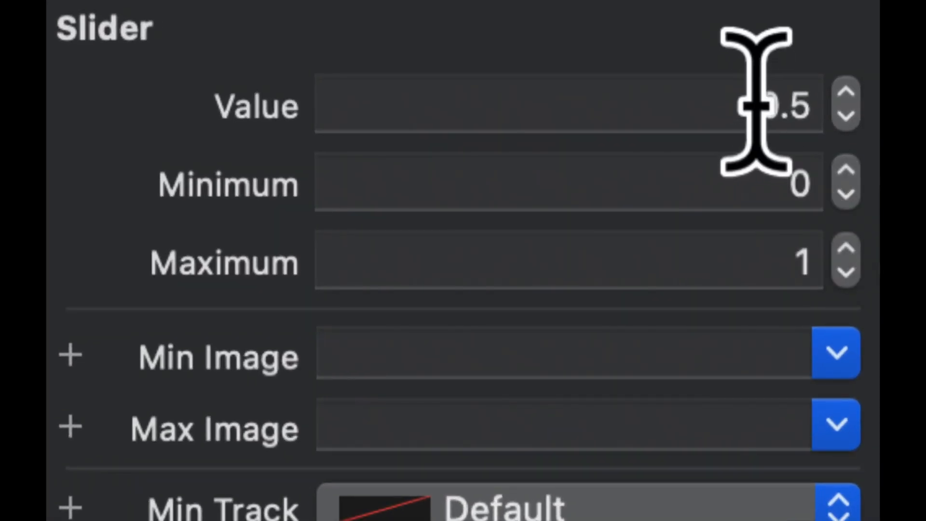
mouse_move(815, 100)
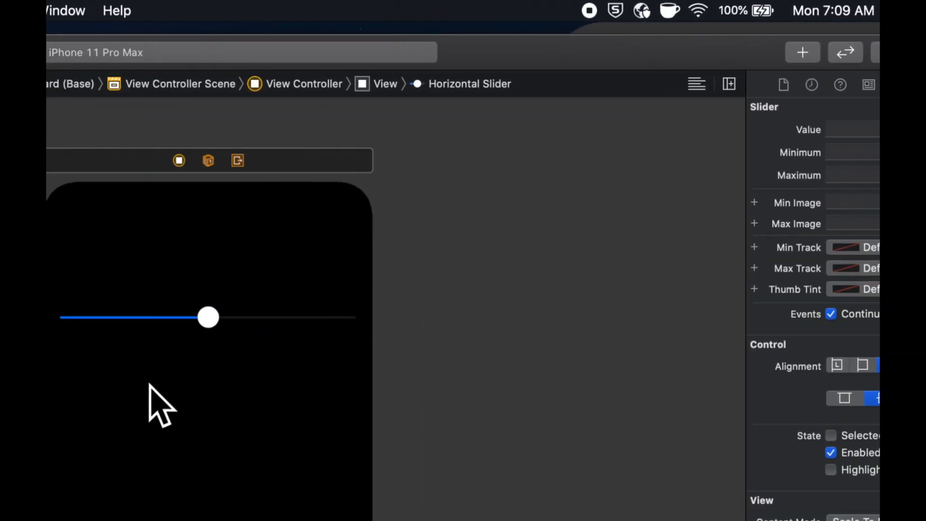
left_click(208, 317)
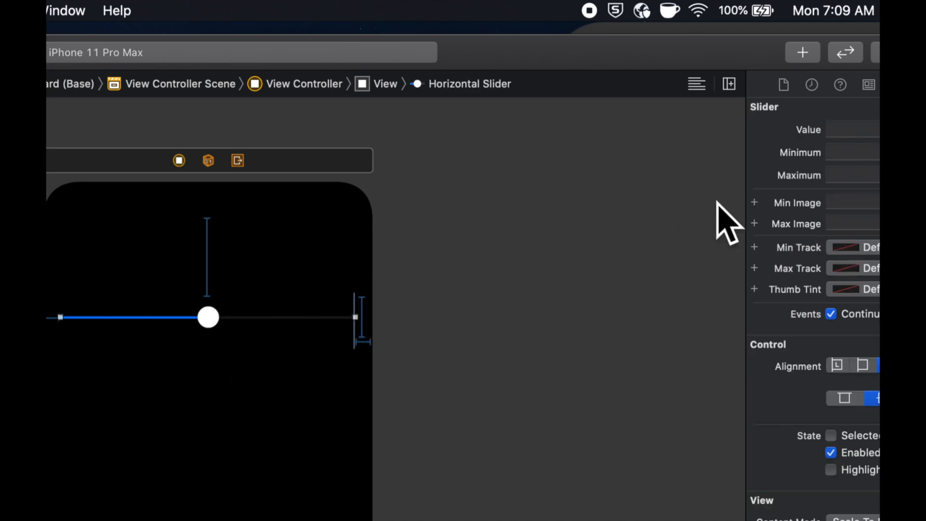
left_click(857, 152)
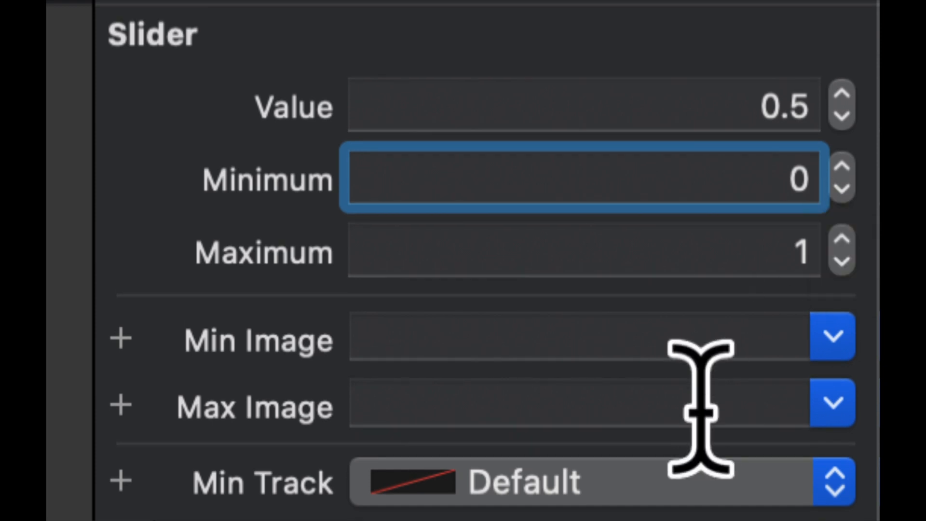
scroll("down", 3)
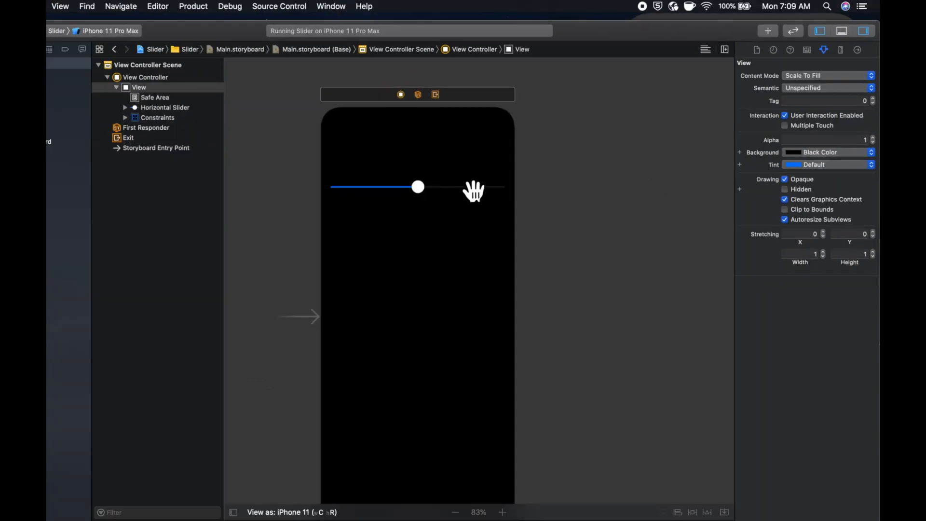
left_click(418, 186)
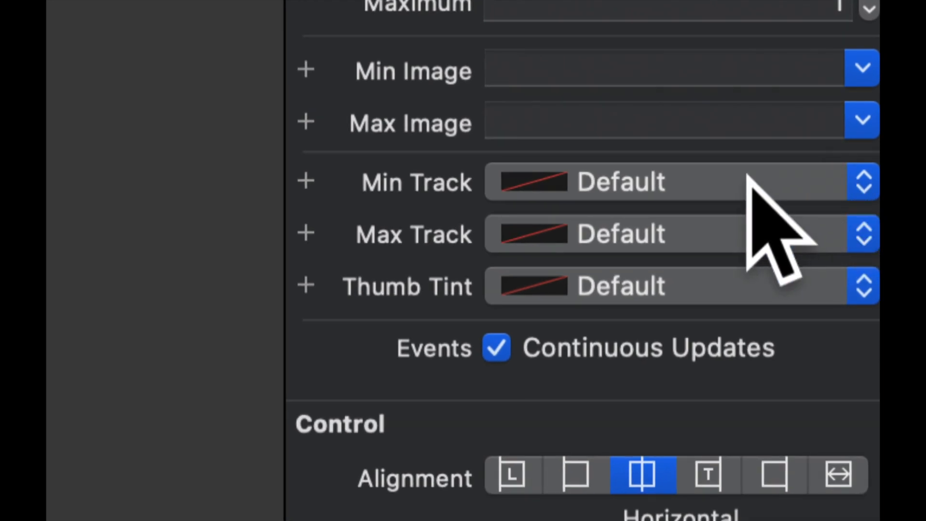
mouse_move(732, 384)
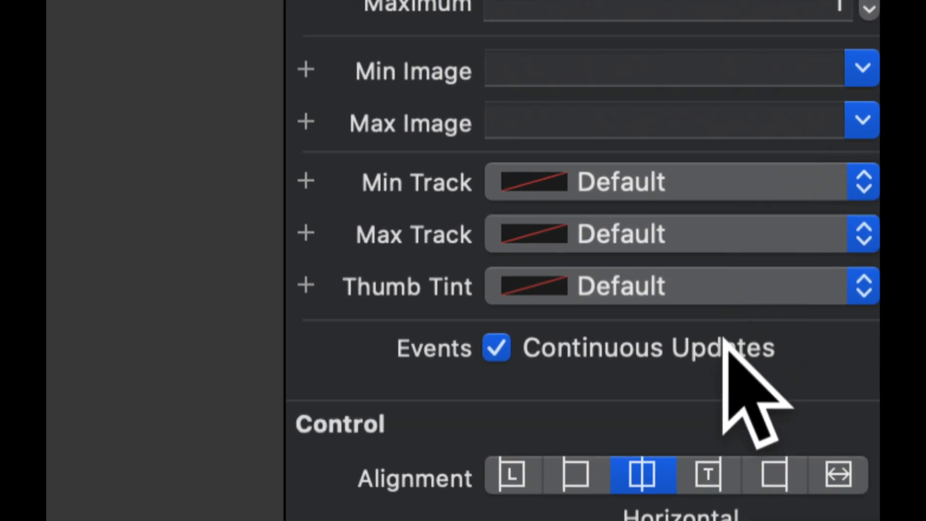
mouse_move(709, 478)
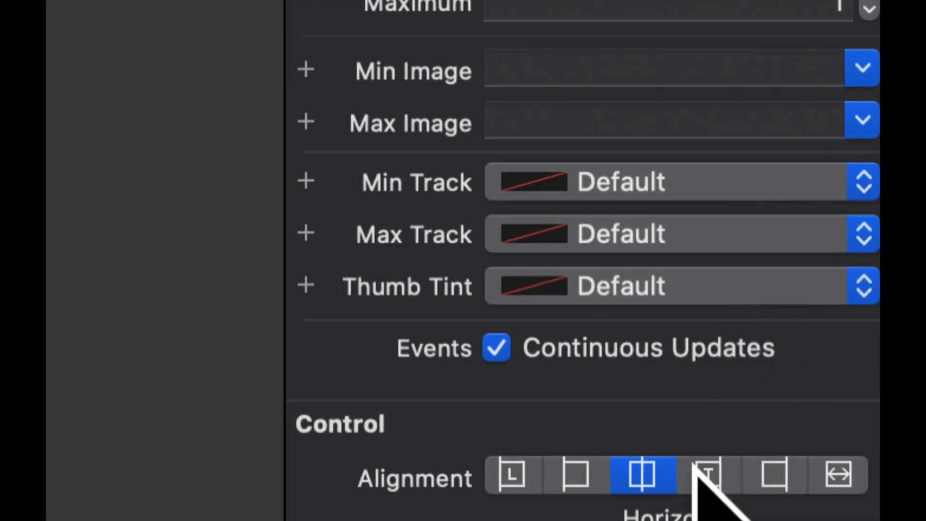
scroll("down", 3)
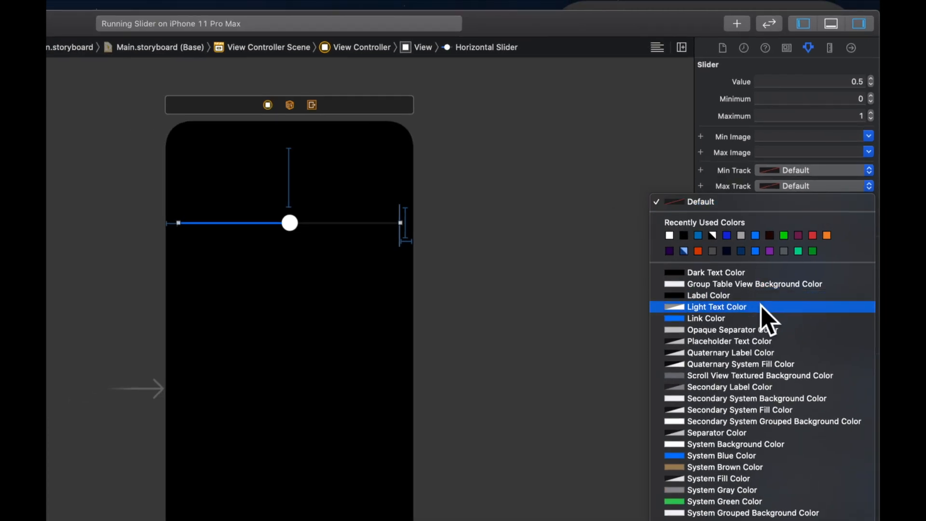
Set the slider's Thumb Tint to a custom red colour in the Attributes inspector.
left_click(718, 306)
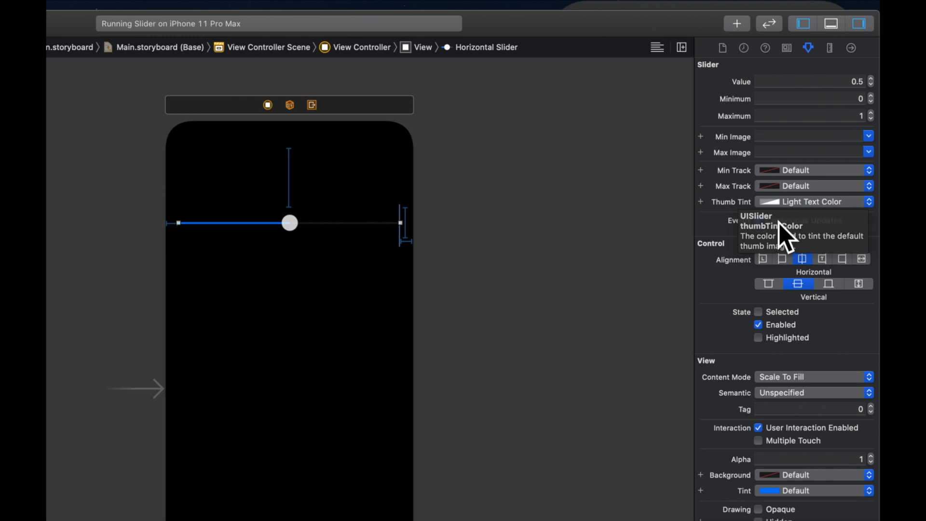
left_click(868, 202)
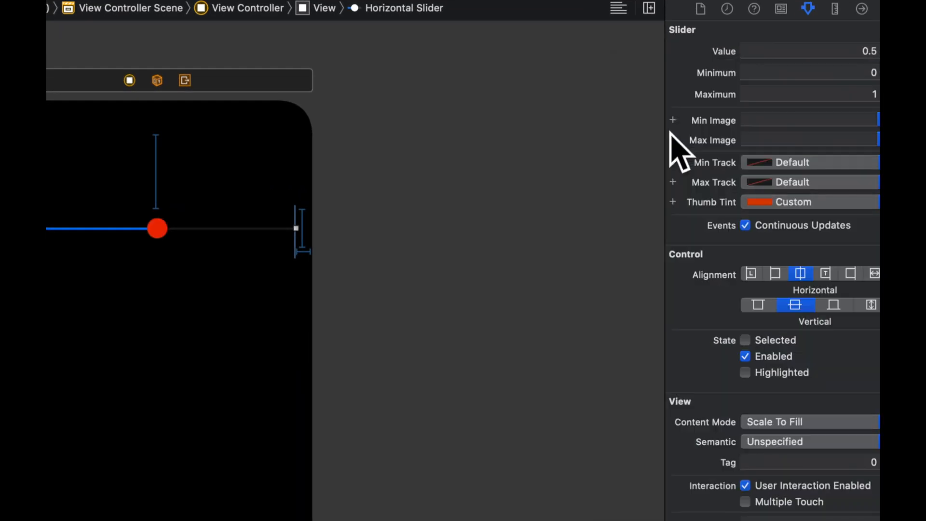
mouse_move(147, 278)
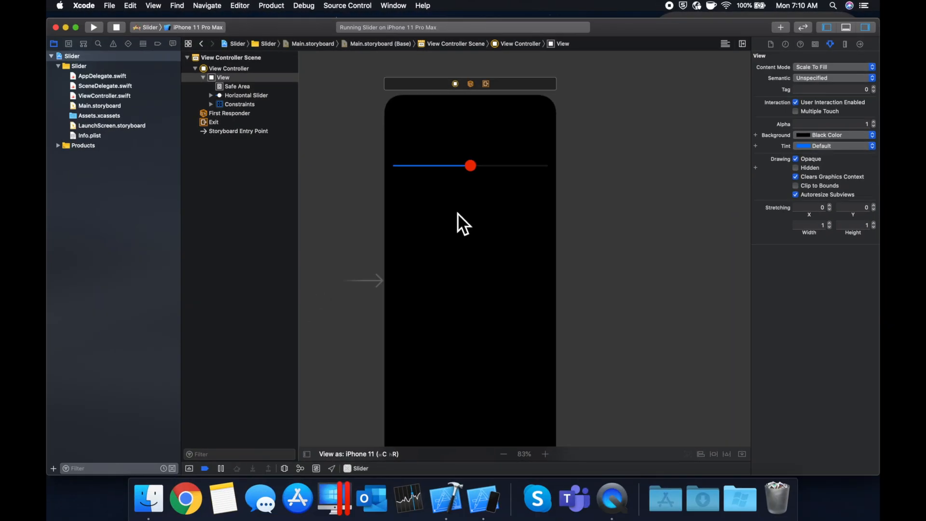
Use Open Quickly to view the UIViewController definition, then open ViewController.swift.
type("main.stor")
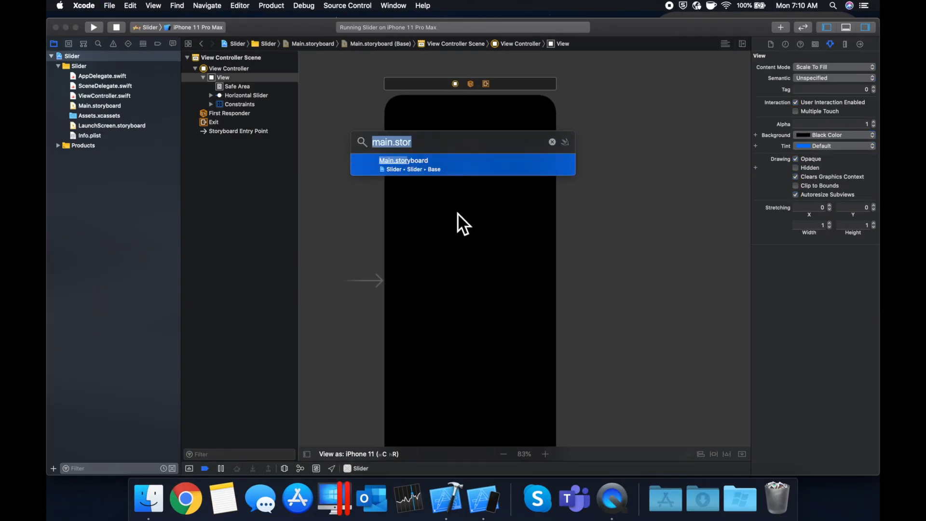
type("uiviewcontr")
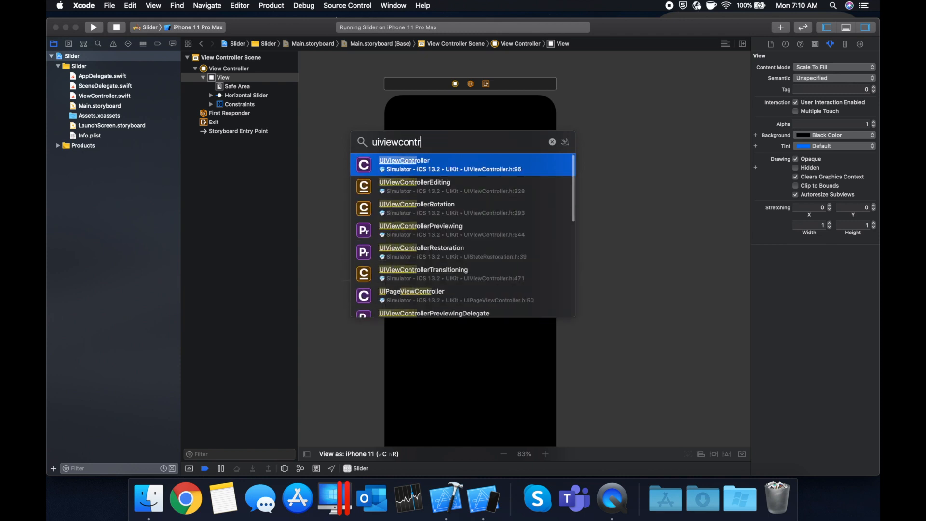
left_click(404, 164)
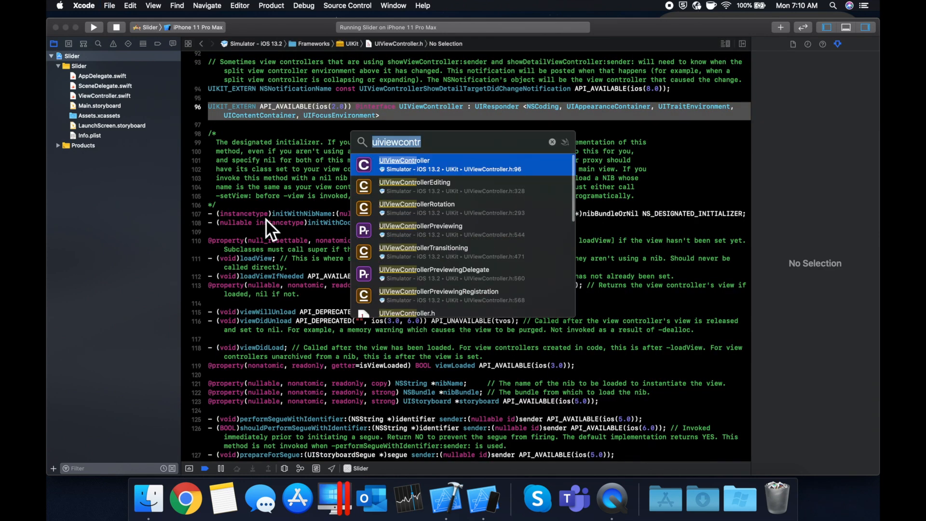
type("viewcont")
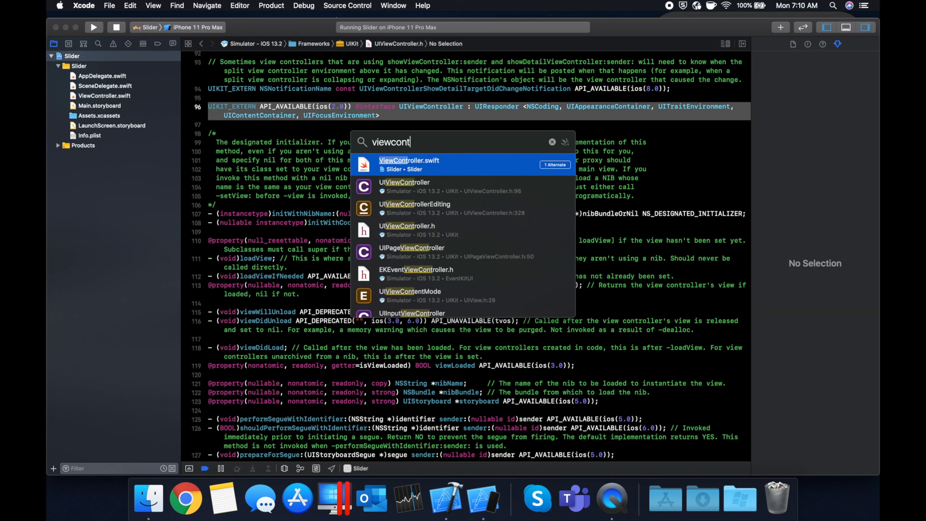
left_click(409, 164)
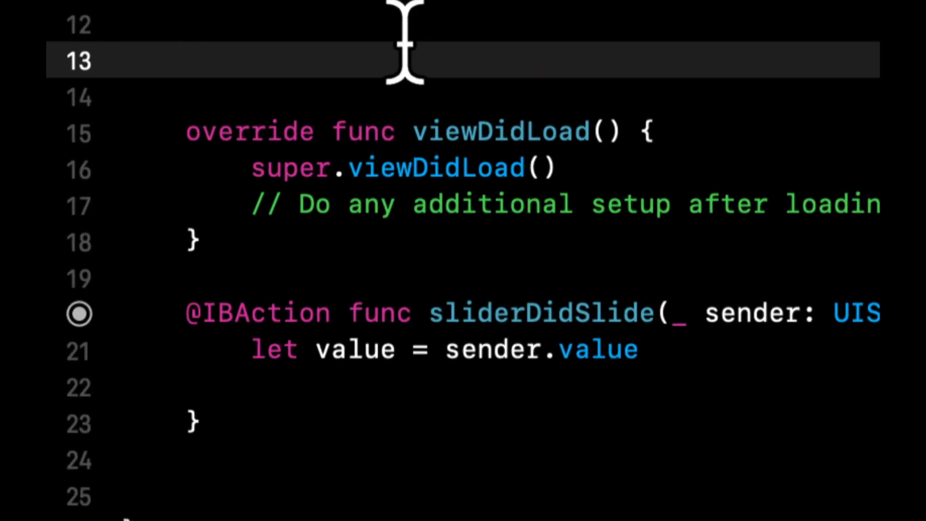
Declare an imageView property as a new UIImageView and remove viewDidLoad's default comment.
type("let imageView")
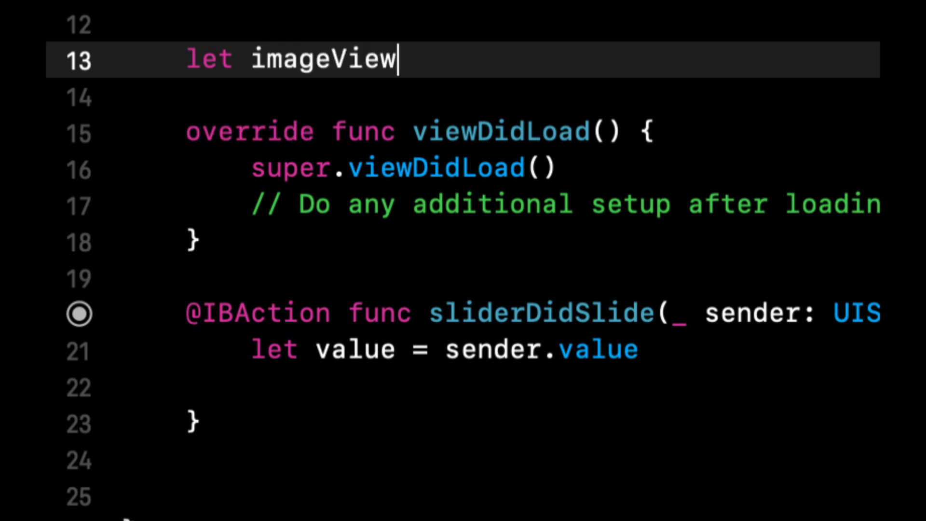
type(": UIIm")
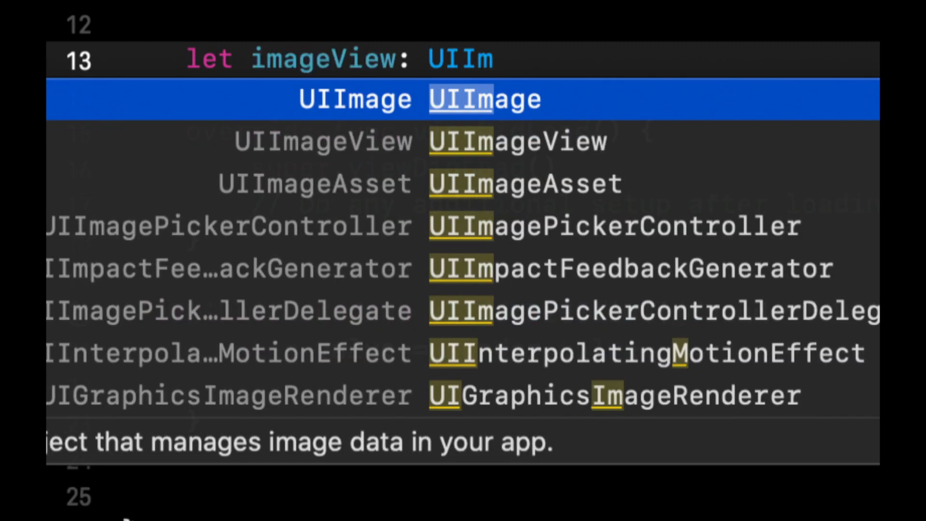
key("Return")
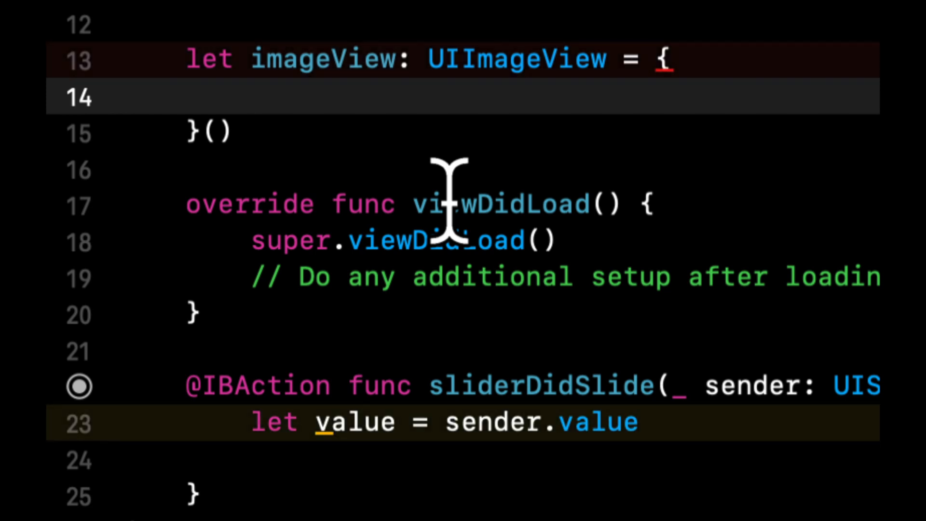
mouse_move(254, 78)
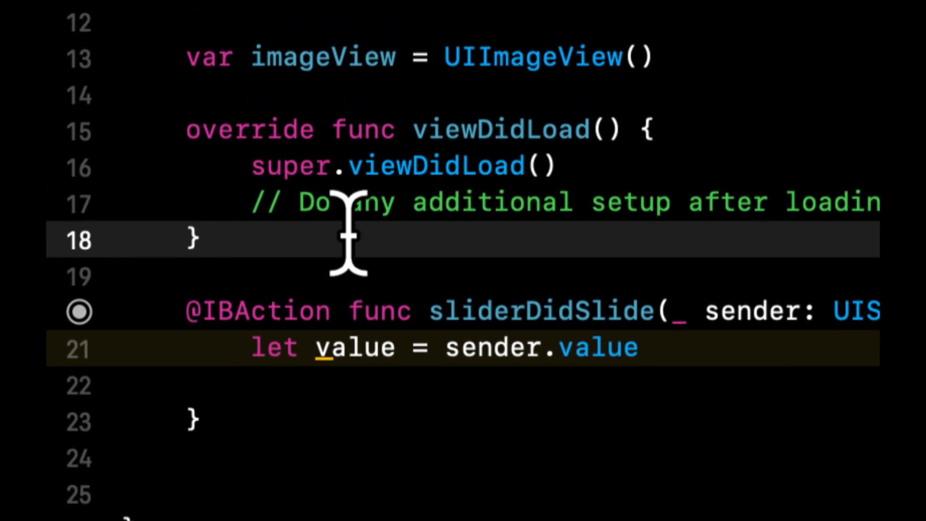
key("Backspace")
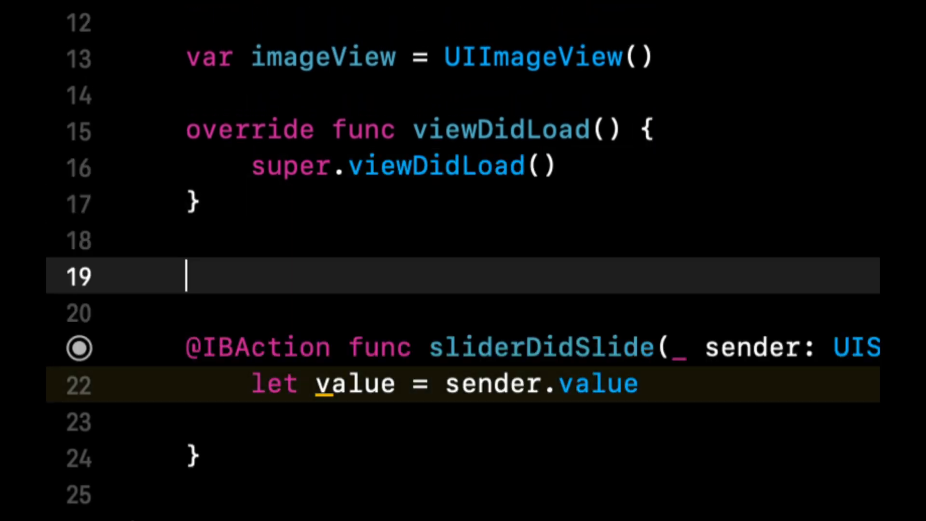
Override viewDidLayoutSubviews to make the image view red and set its frame with a CGRect.
scroll("down", 3)
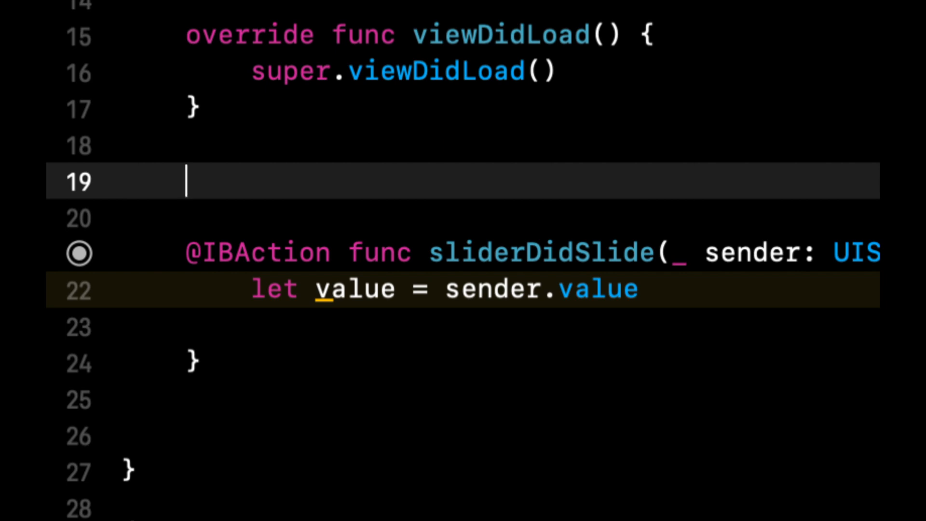
type("v")
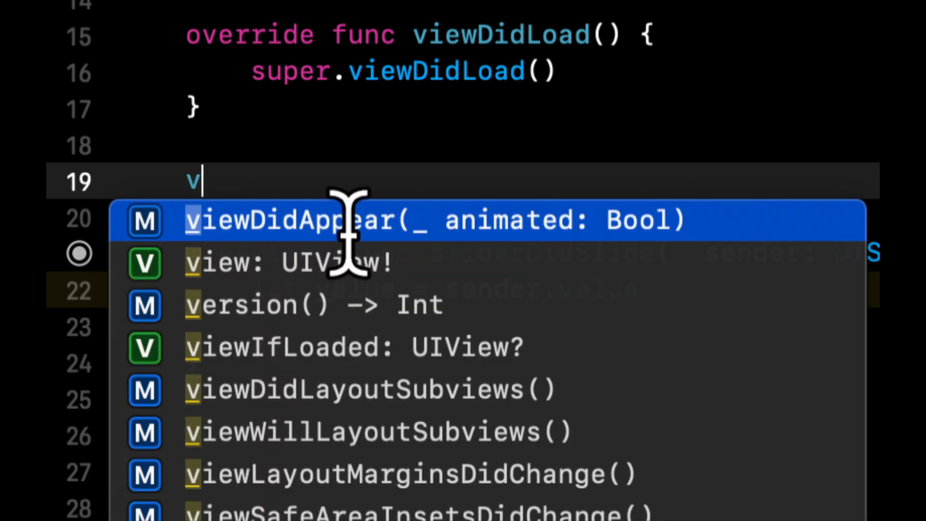
type("iewdidlao")
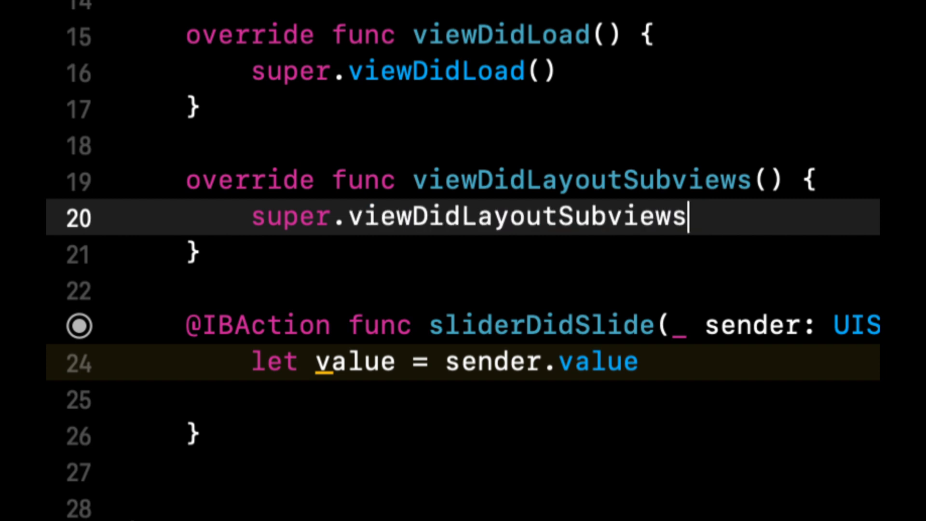
type("()")
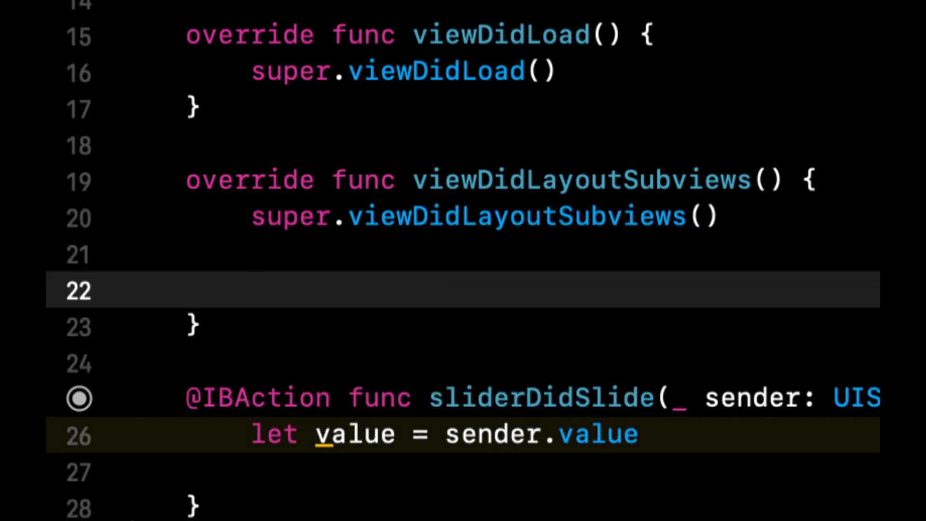
type("self.view.addSubview(imageView")
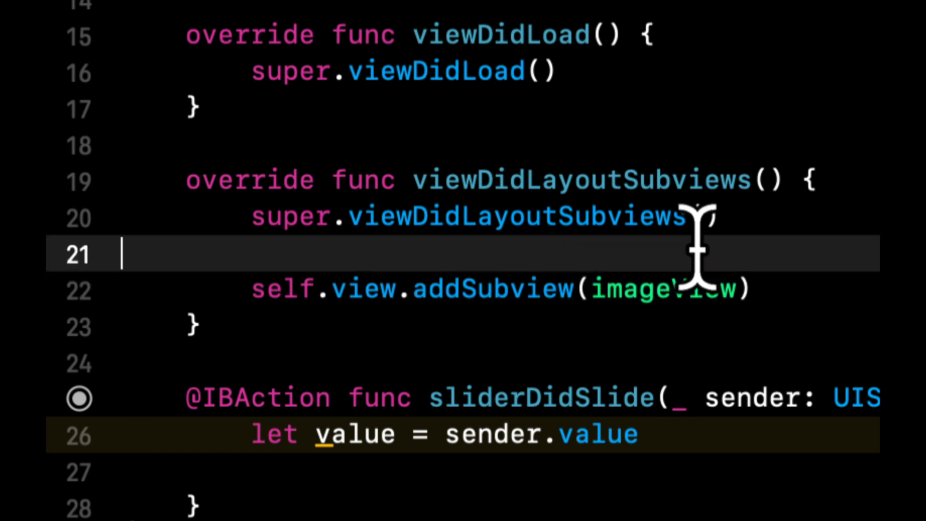
type("imageView.backgroundColor = .red")
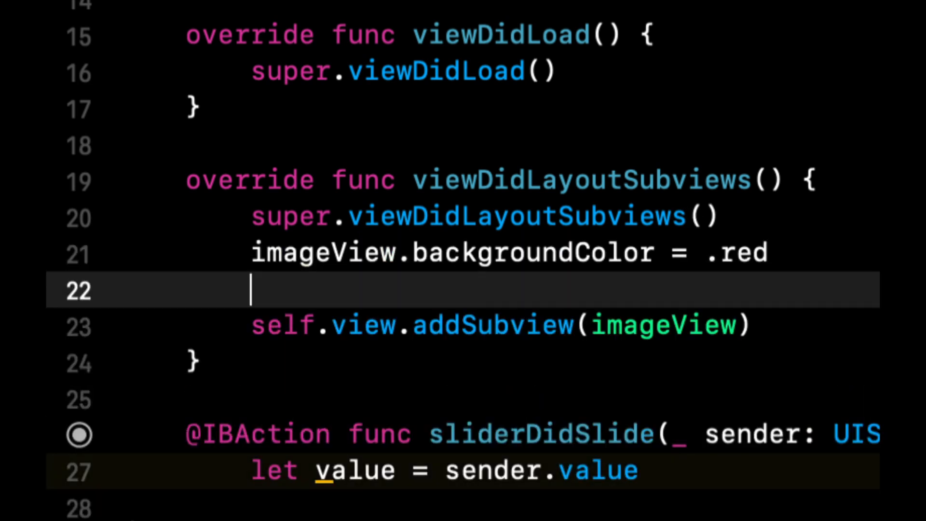
type("imageView.frame =")
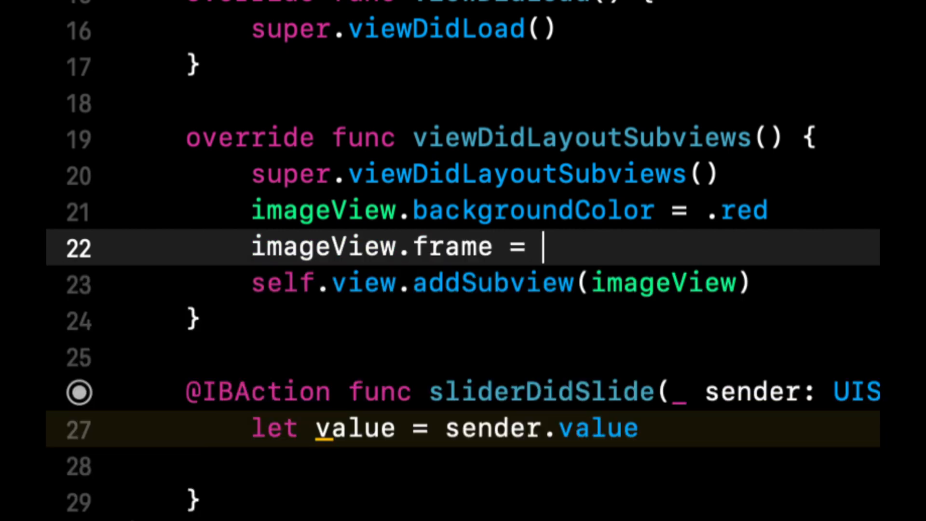
type("CGRect(x: 0, y: 0, width: CGFloat, he")
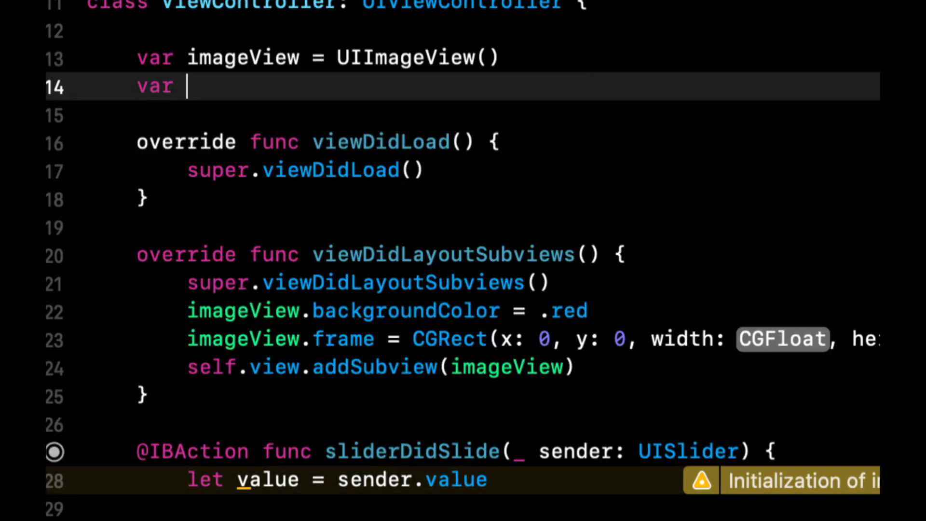
Declare a size property of type CGFloat with an initial value of 250.
type("size: CGFloat =")
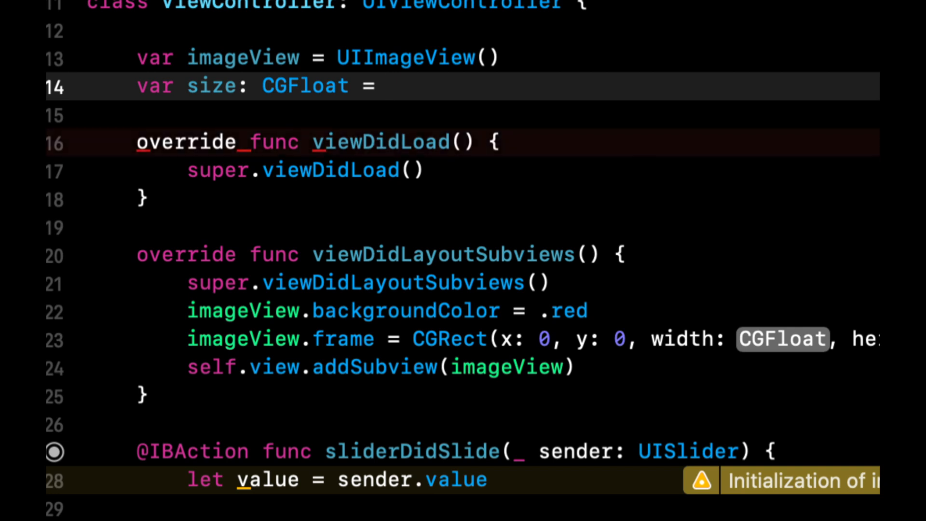
left_click(387, 86)
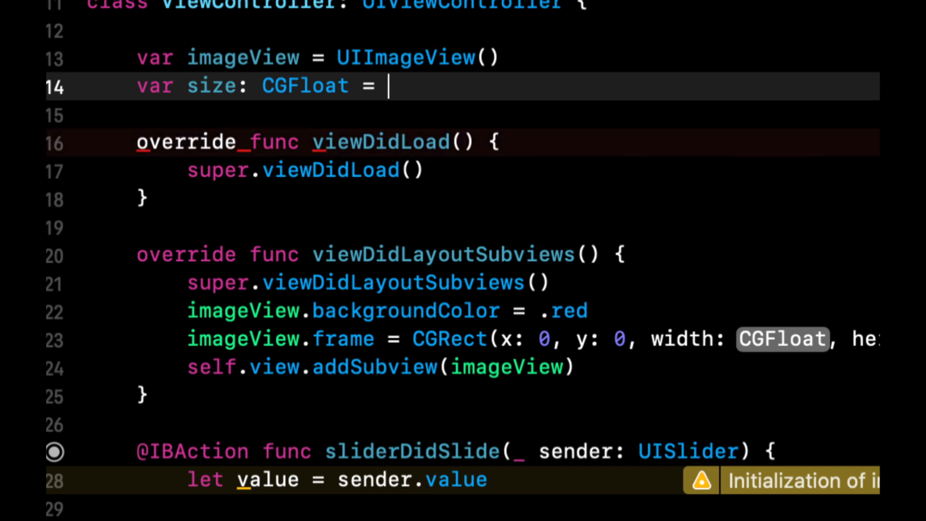
type("22")
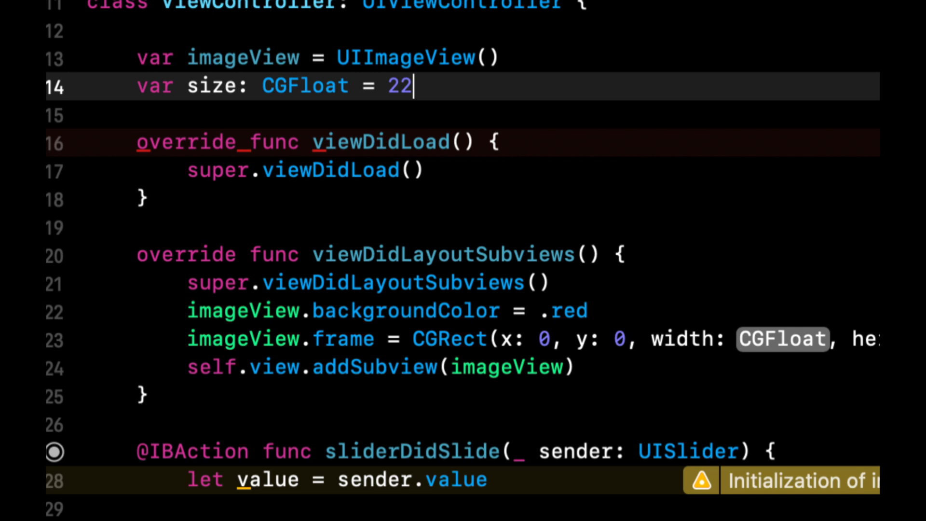
type("50")
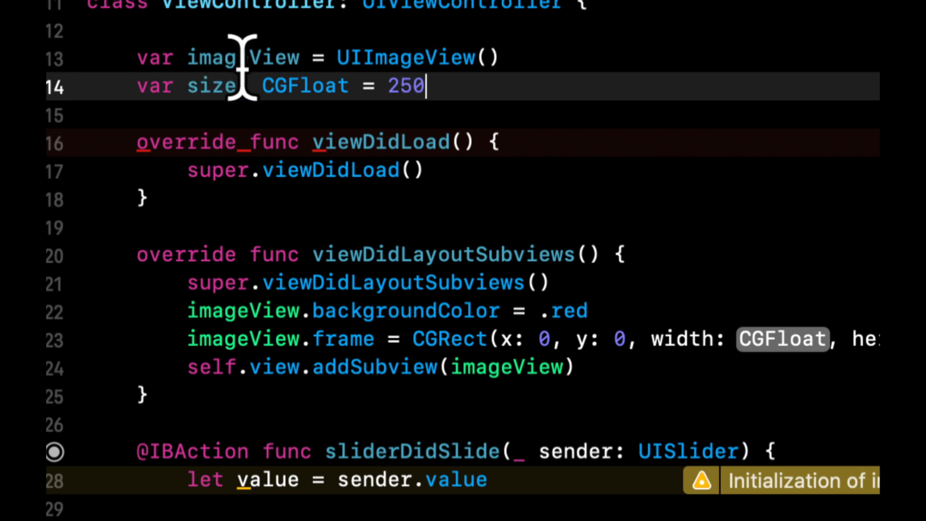
Centre the image view on the view with imageView.center = view.center.
scroll("down", 3)
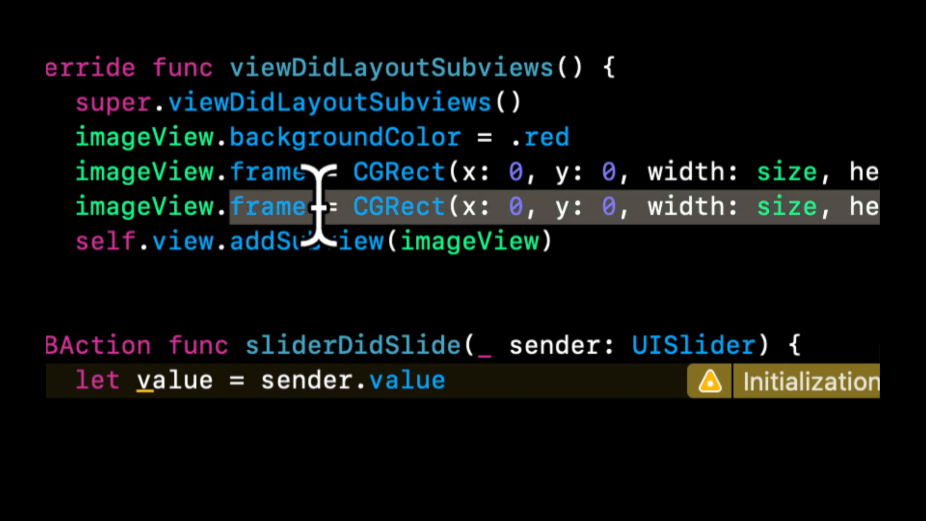
type("imageView.center = view.")
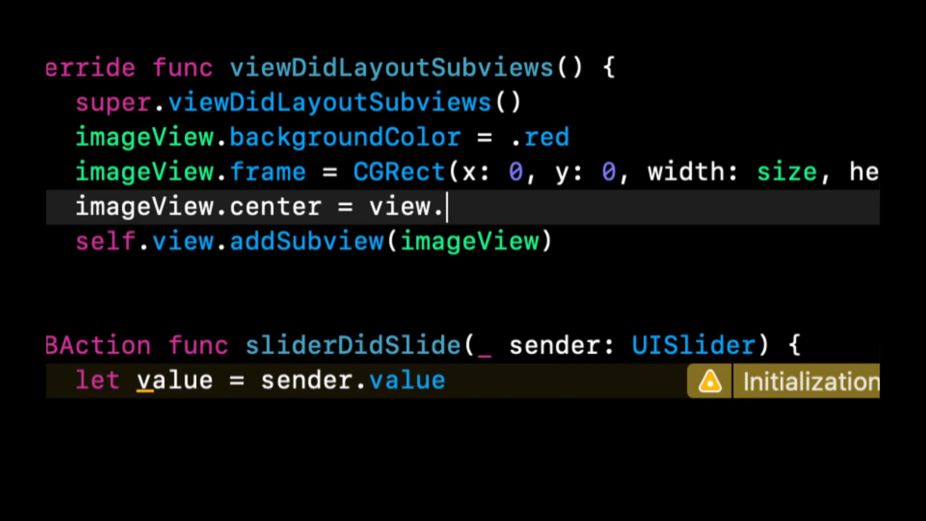
type("center")
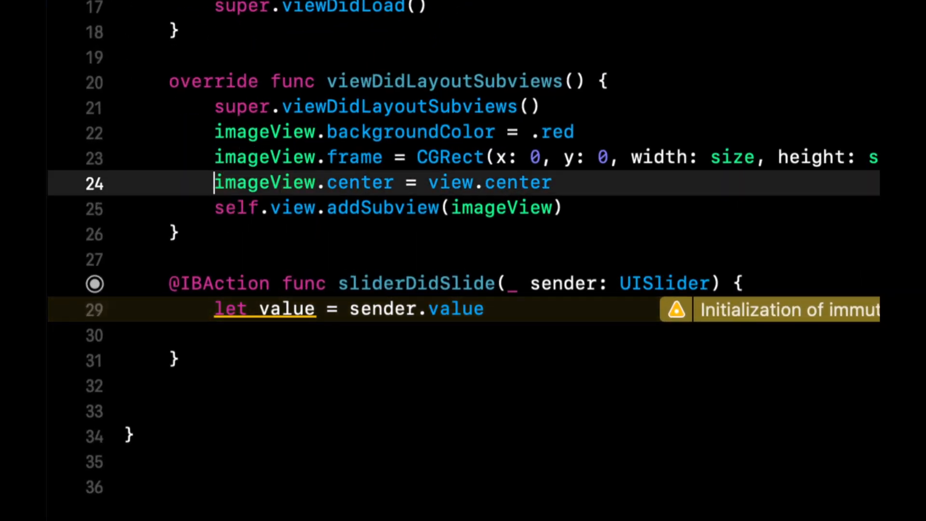
In sliderDidSlide set size = size * CGFloat(value) before re-setting the square's frame and centre.
left_click(237, 335)
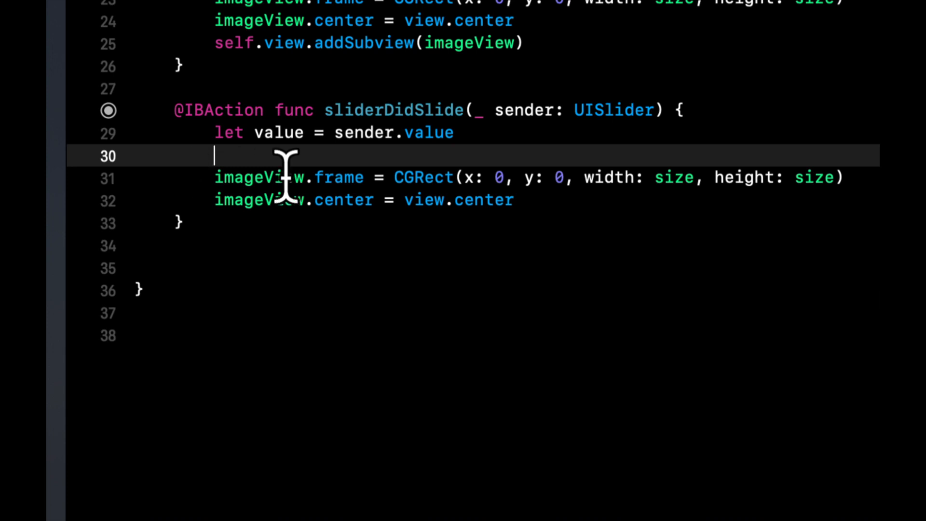
type("siz")
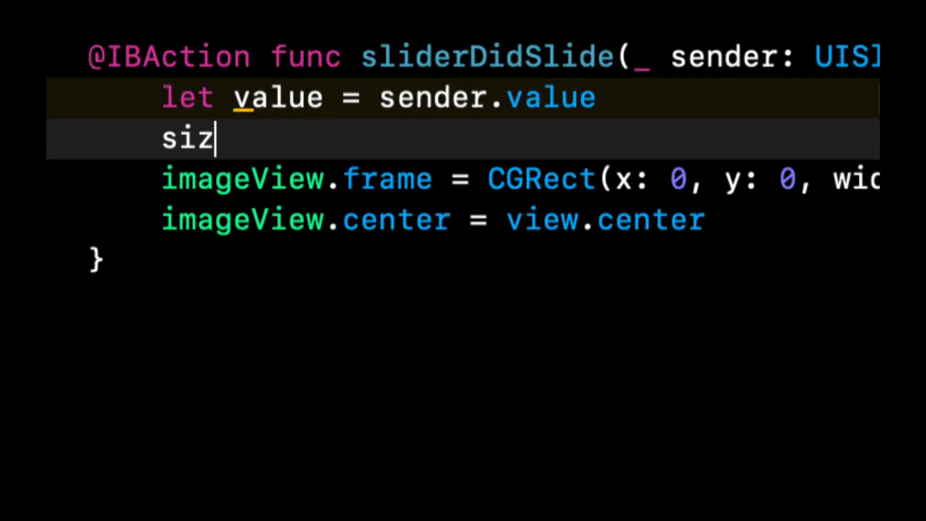
type("e = size * value")
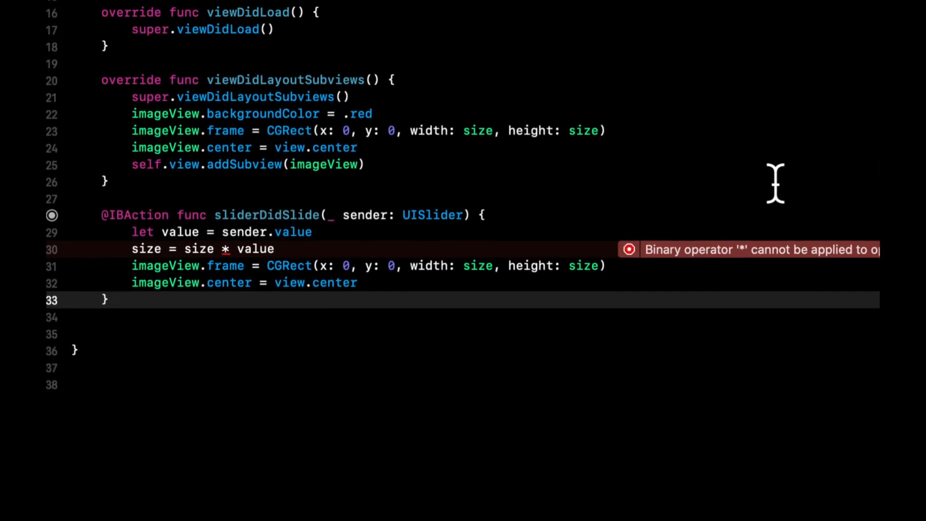
scroll("up", 3)
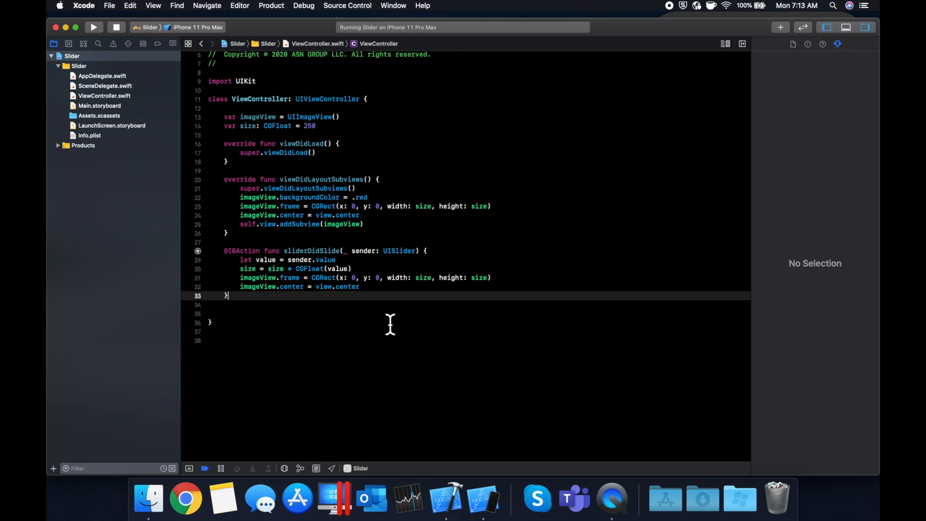
Run the Slider app and bring the Simulator forward showing the slider above the red square.
left_click(93, 27)
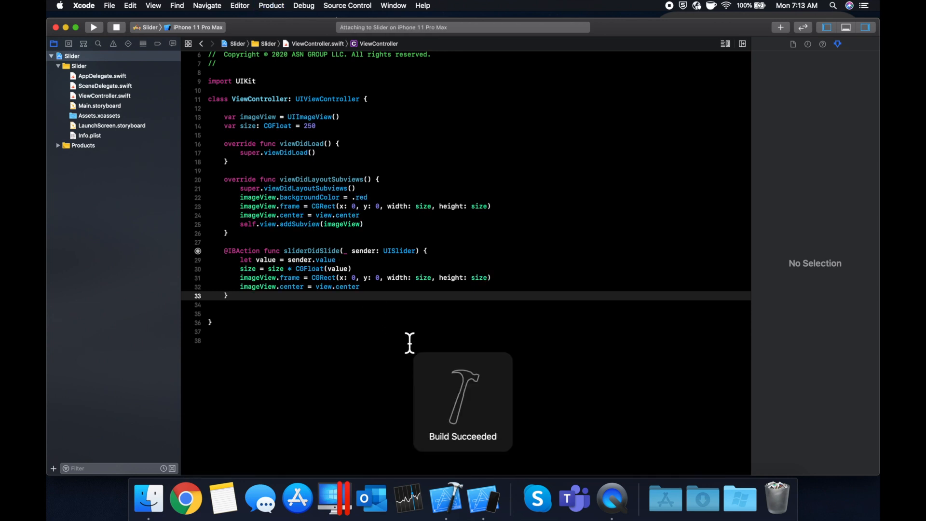
left_click(93, 27)
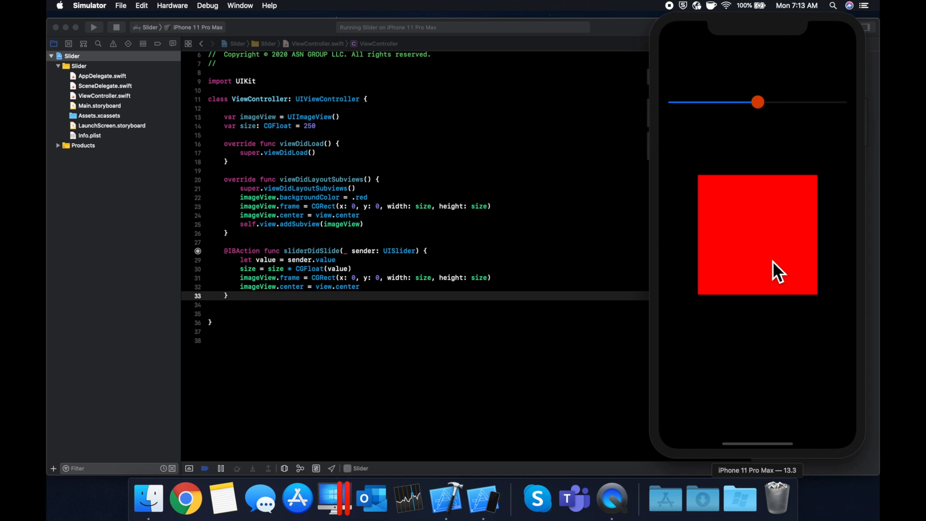
mouse_move(768, 109)
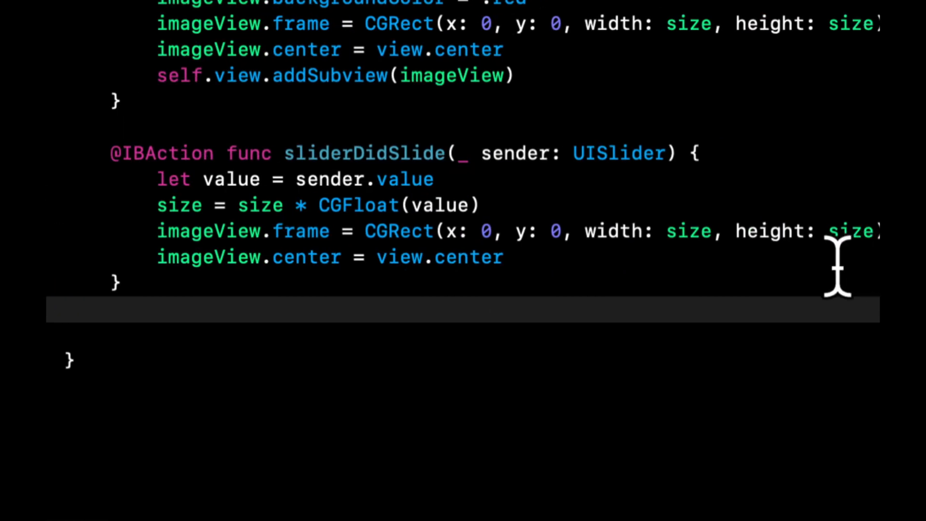
Split the CGRect so width and height use size * CGFloat(value), then return to the size declaration.
key("Return")
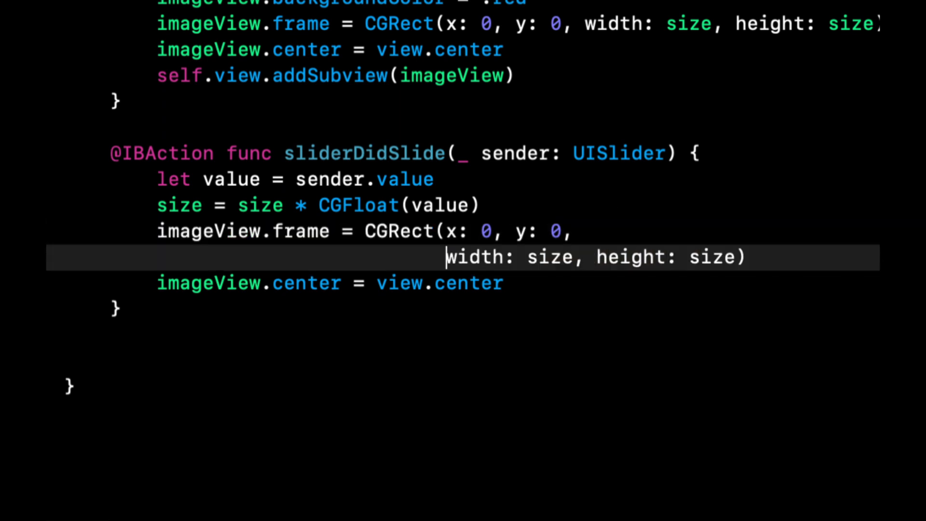
key("Return")
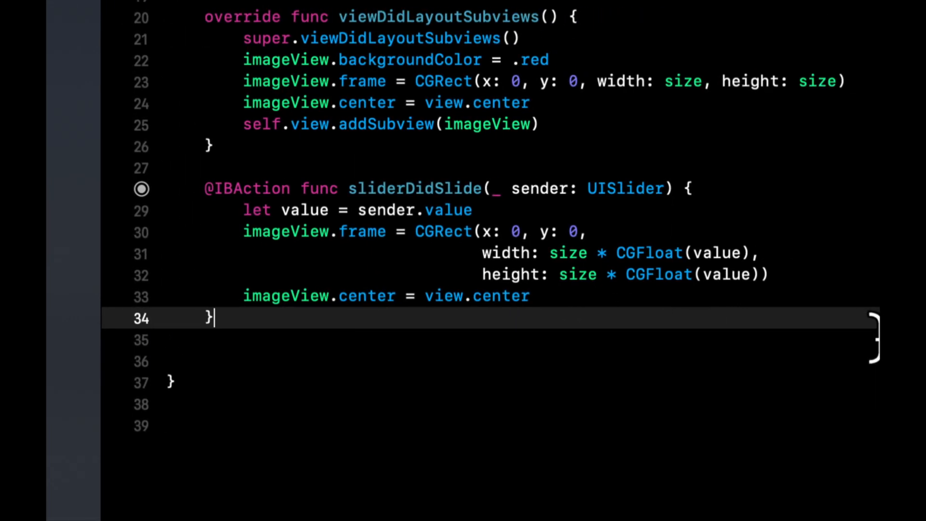
scroll("up", 3)
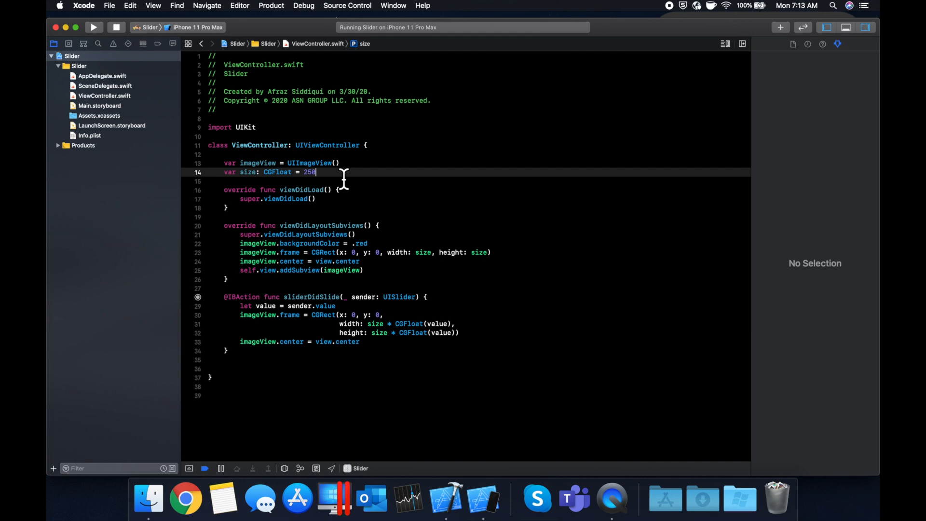
left_click(94, 27)
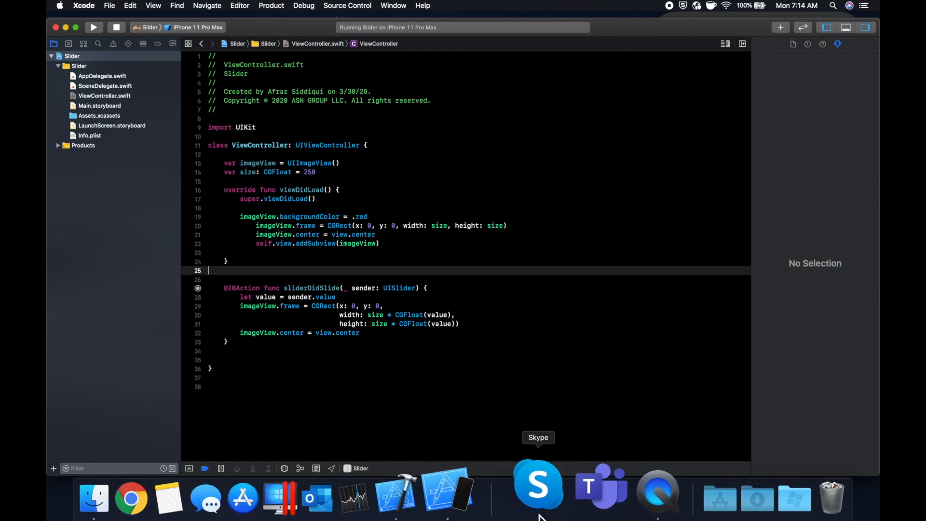
Switch to the Simulator and drag the slider to its maximum above the red square.
left_click(483, 484)
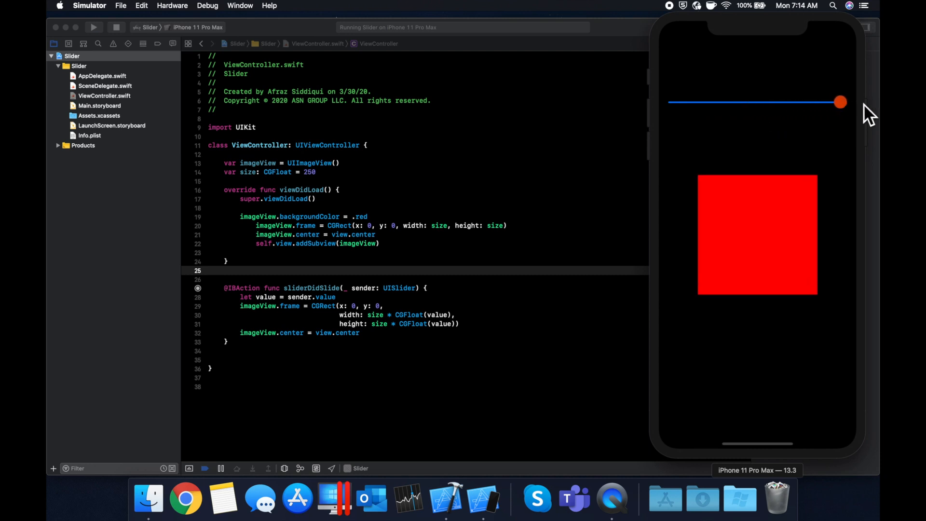
mouse_move(840, 126)
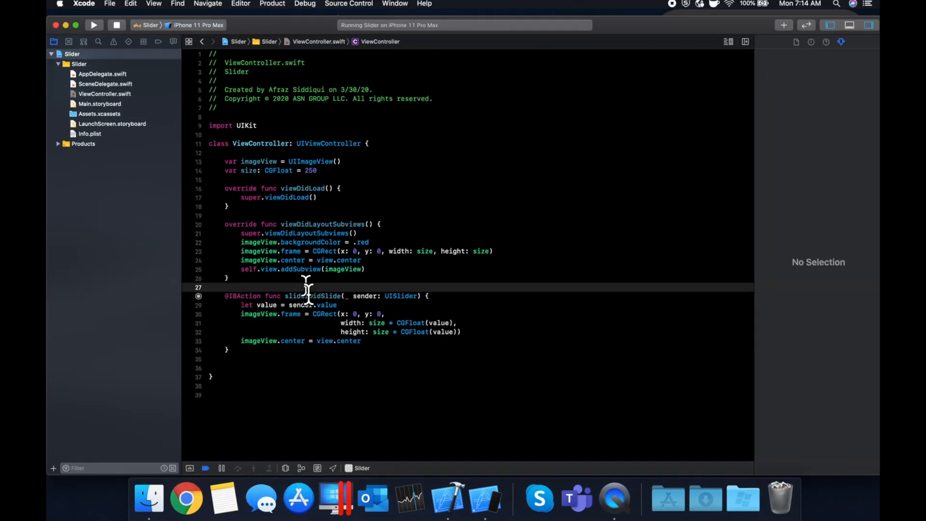
Bring the running iPhone app forward, with the slider pulled back and the square shrunk.
left_click(486, 484)
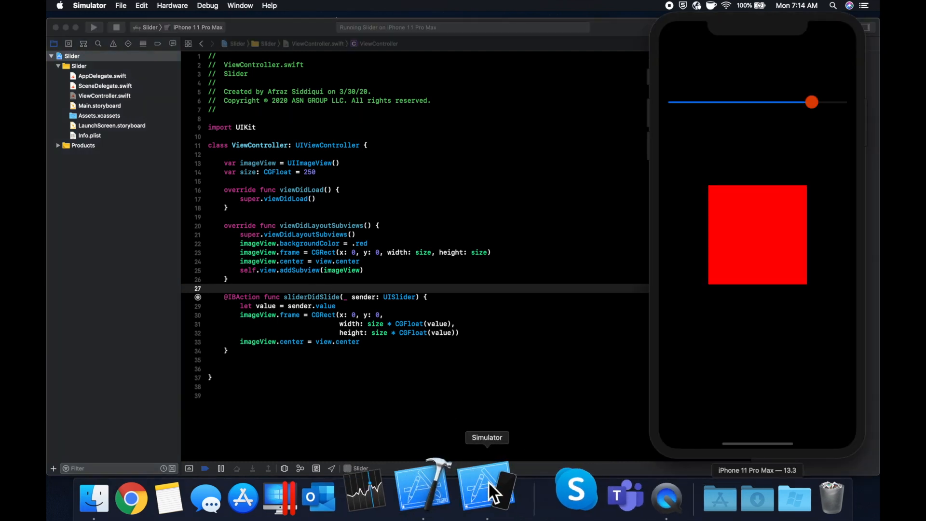
mouse_move(776, 259)
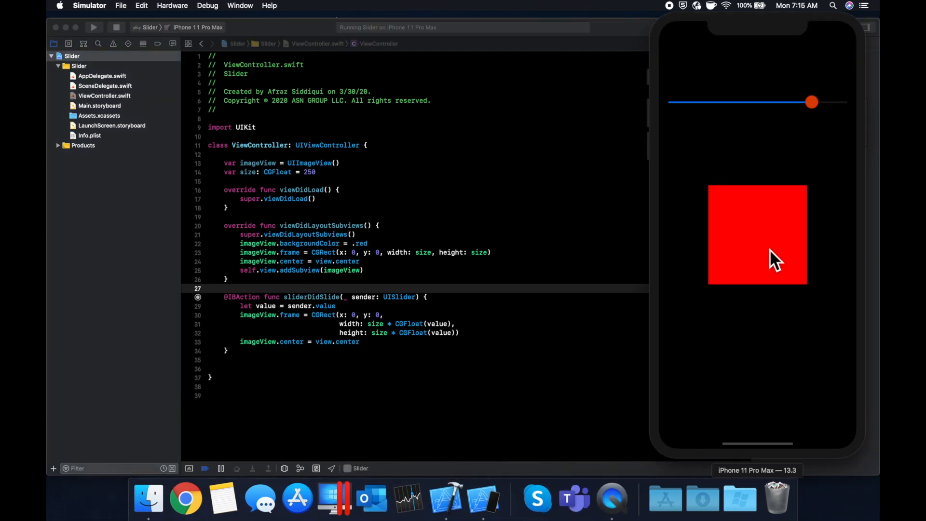
mouse_move(302, 347)
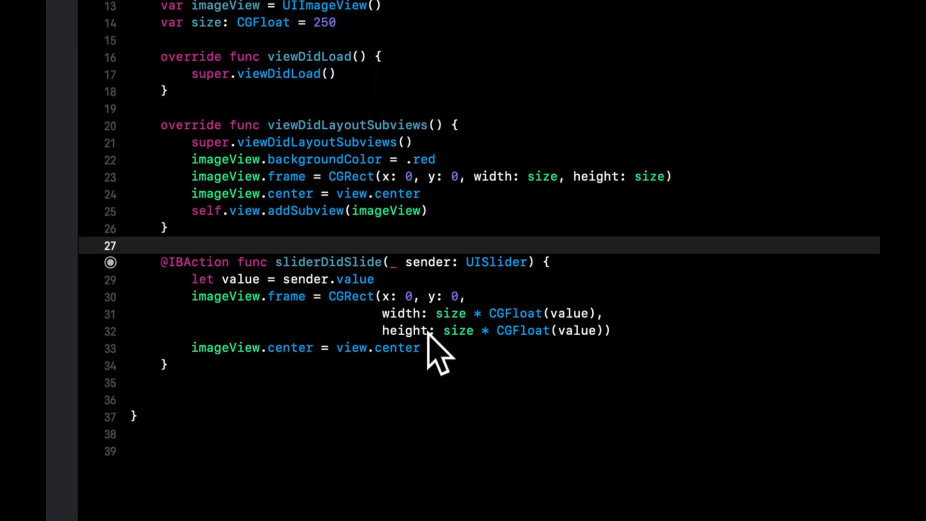
mouse_move(438, 178)
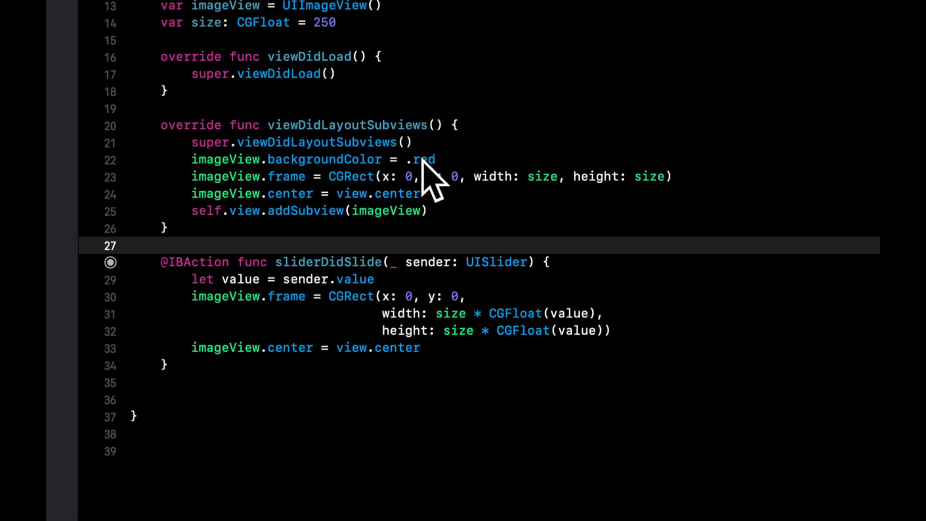
mouse_move(635, 189)
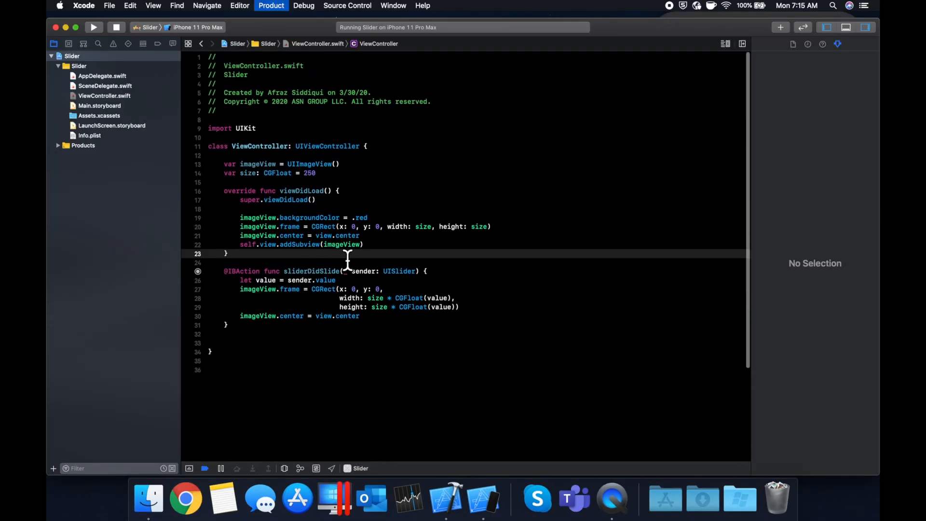
Rebuild and relaunch the app, then confirm the slider shrinks and regrows the red square.
left_click(94, 27)
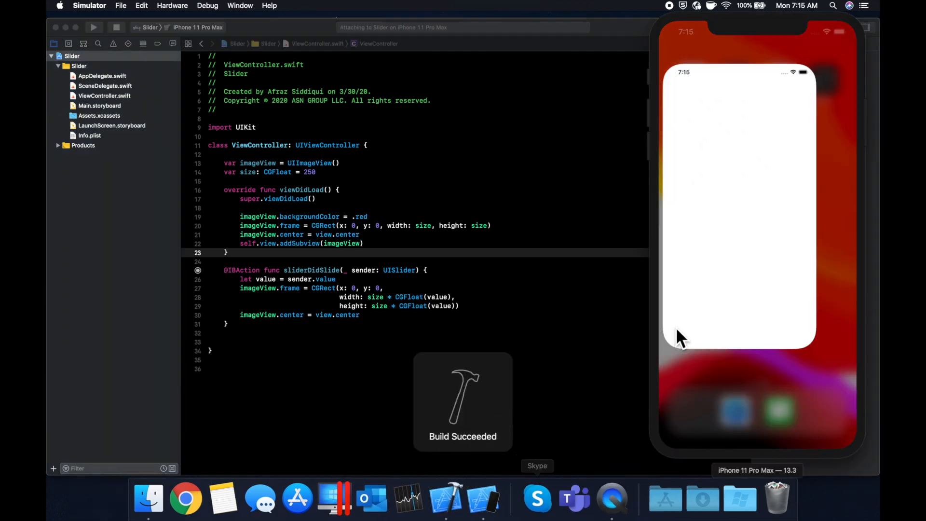
left_click(94, 27)
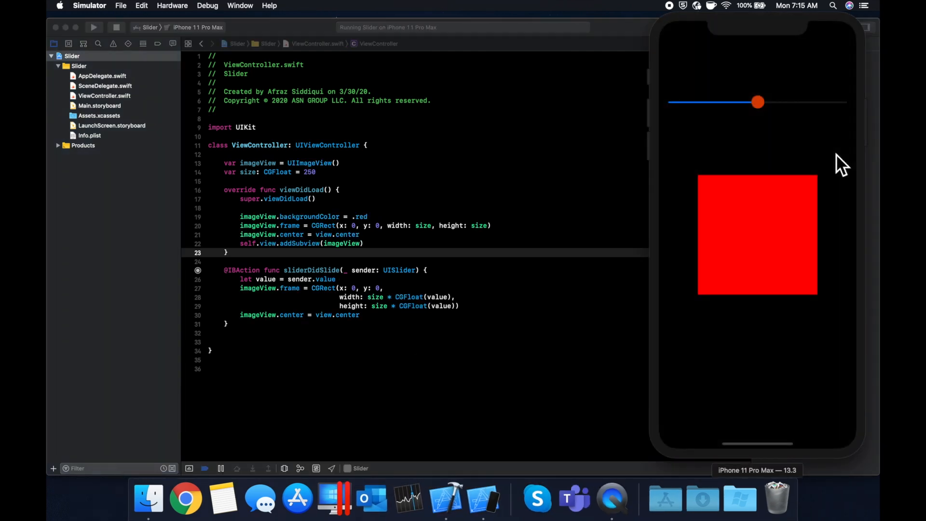
mouse_move(814, 201)
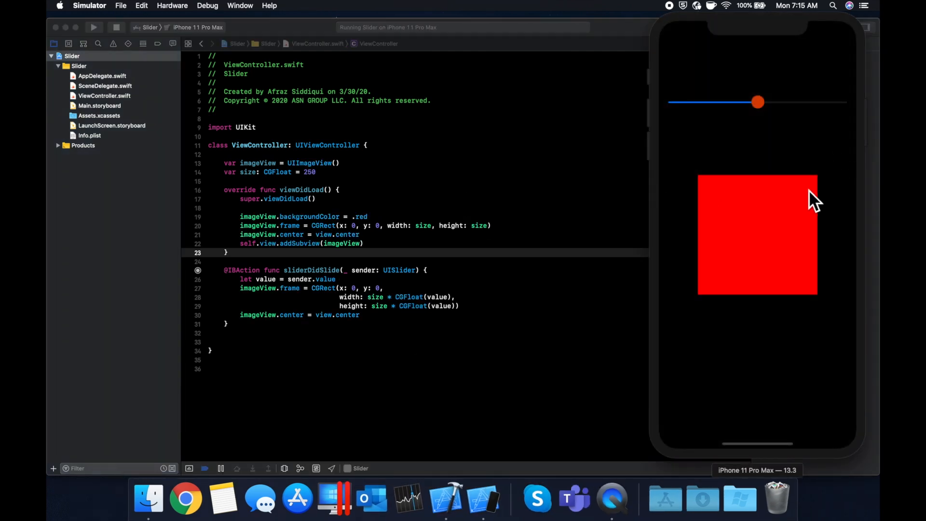
mouse_move(786, 124)
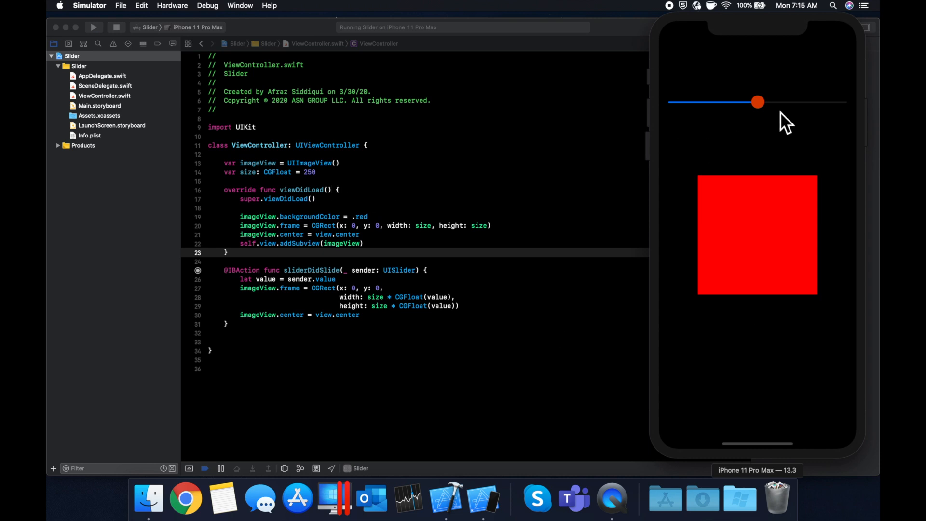
mouse_move(771, 114)
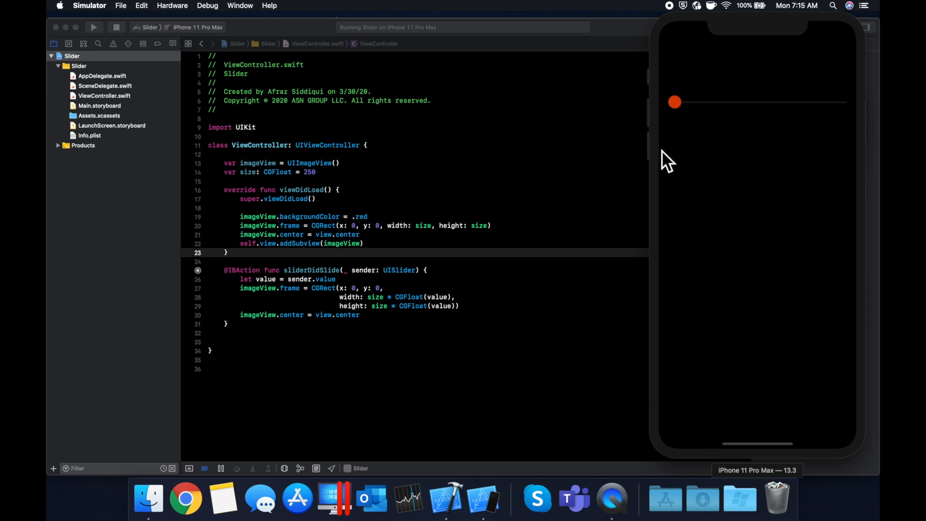
mouse_move(701, 113)
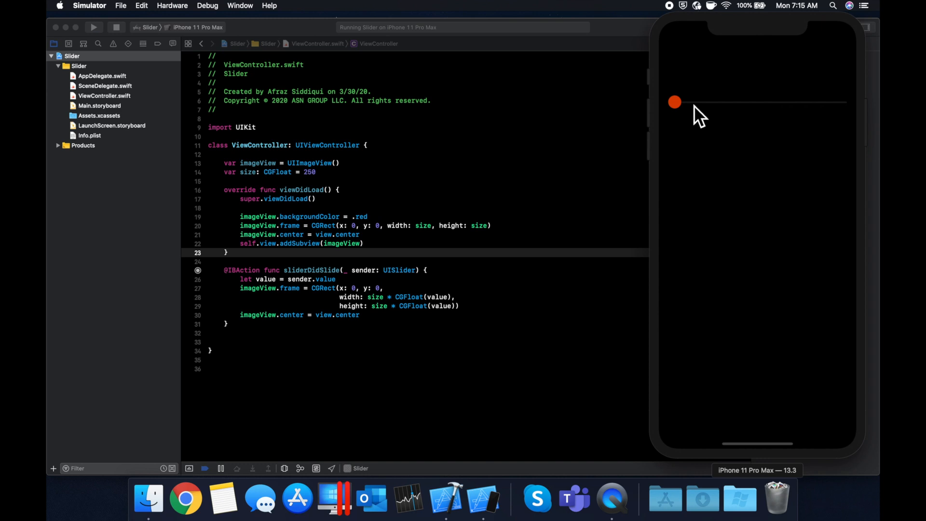
mouse_move(729, 129)
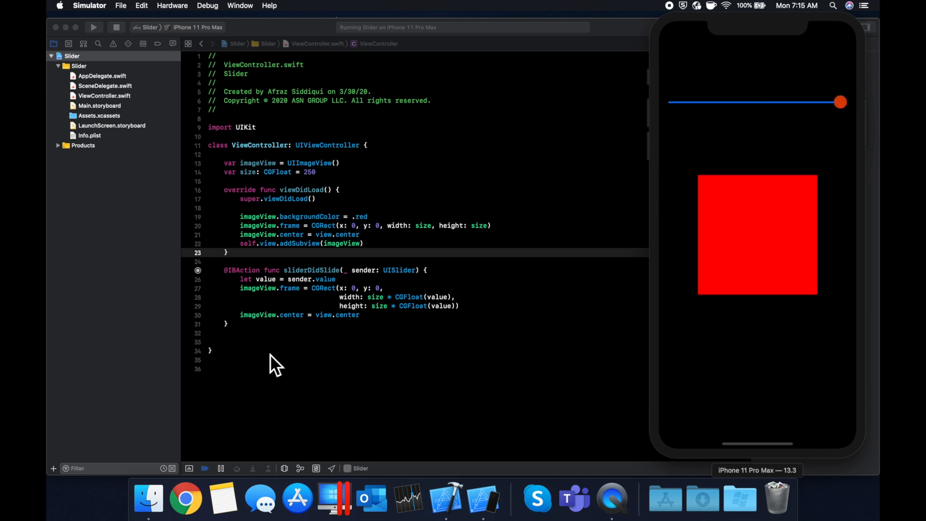
mouse_move(484, 304)
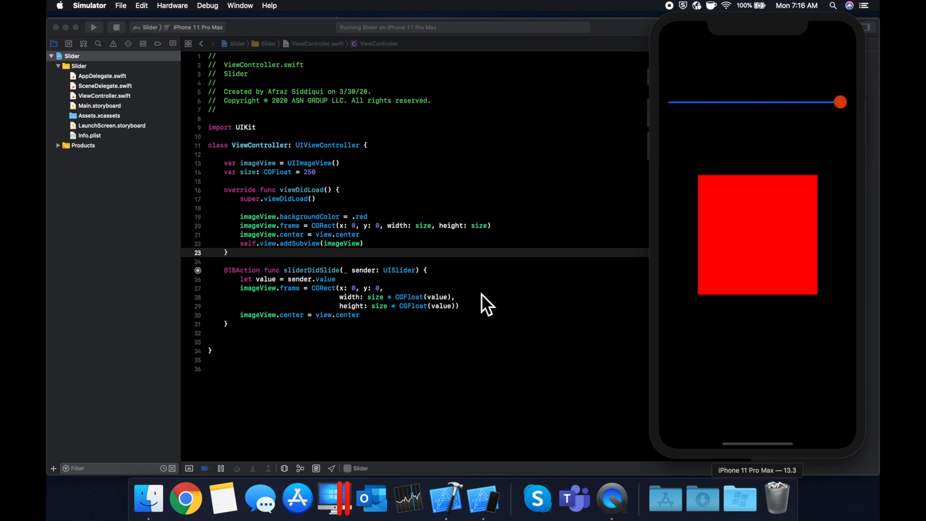
mouse_move(751, 12)
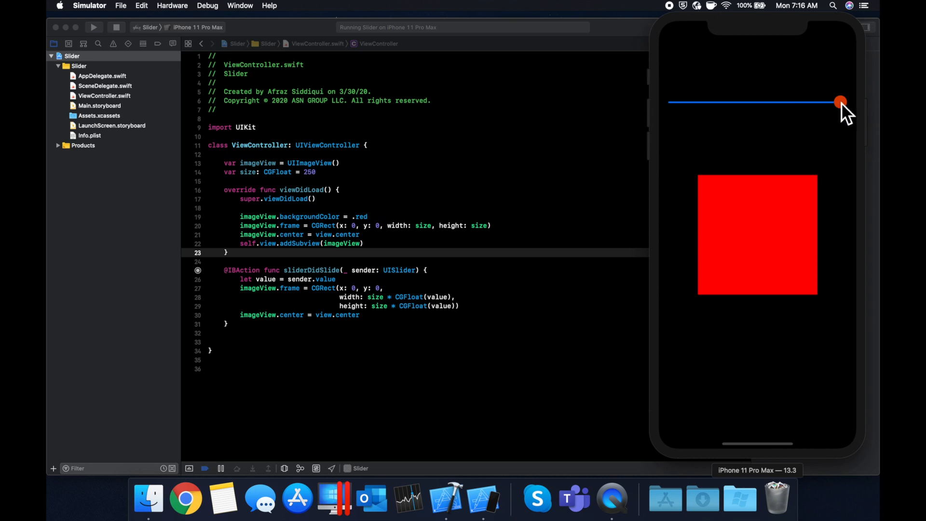
mouse_move(875, 111)
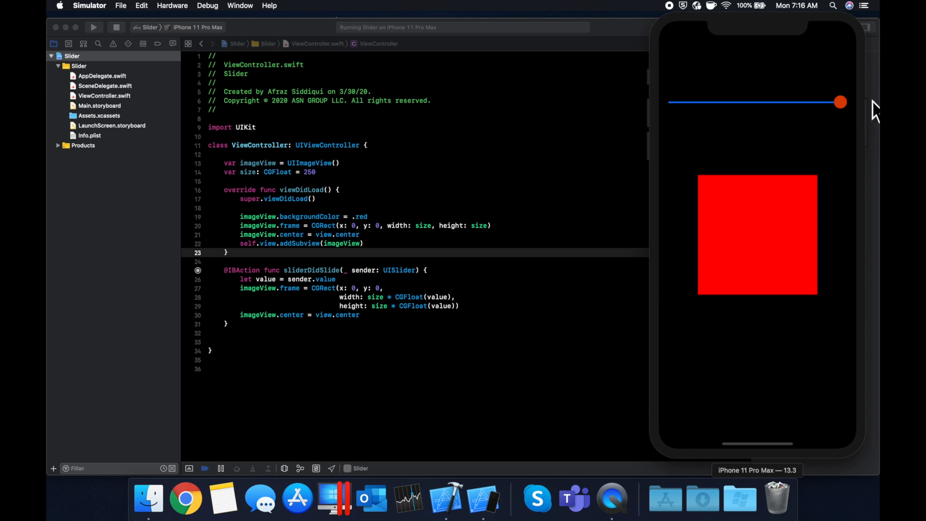
mouse_move(868, 109)
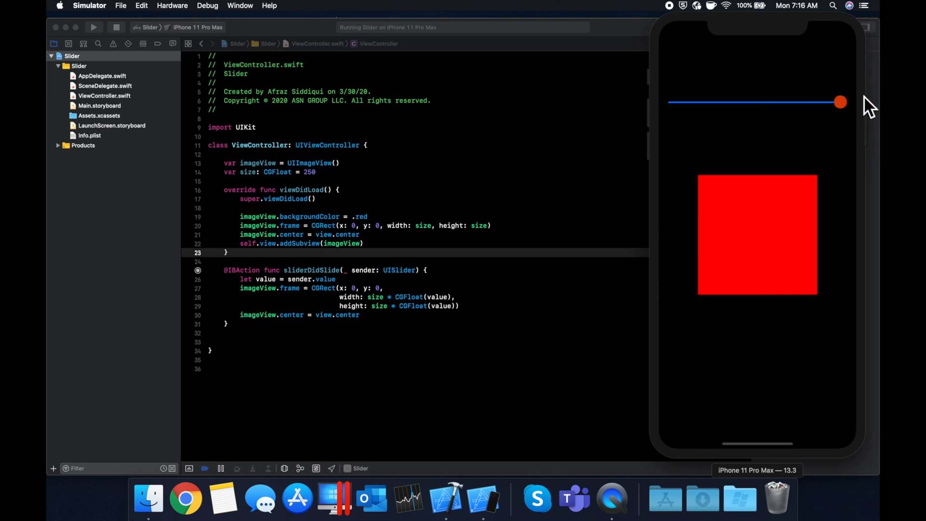
mouse_move(607, 178)
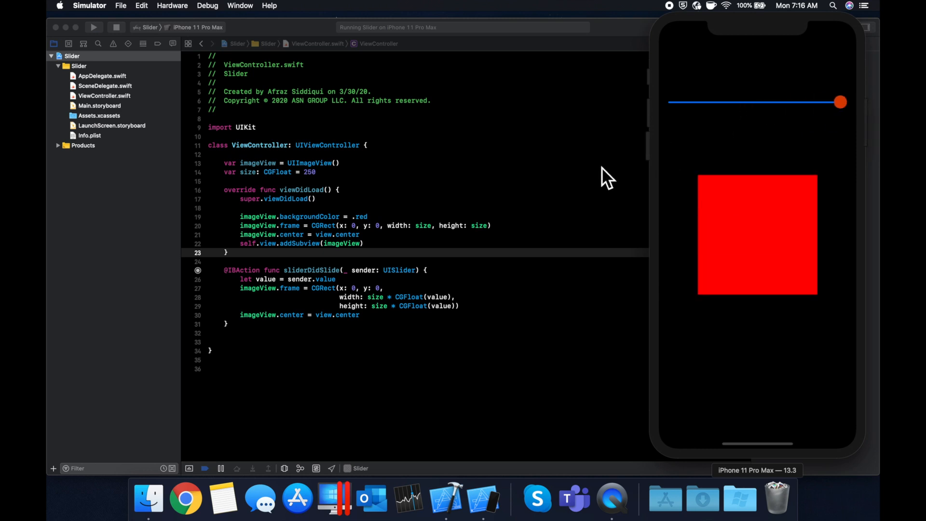
mouse_move(765, 112)
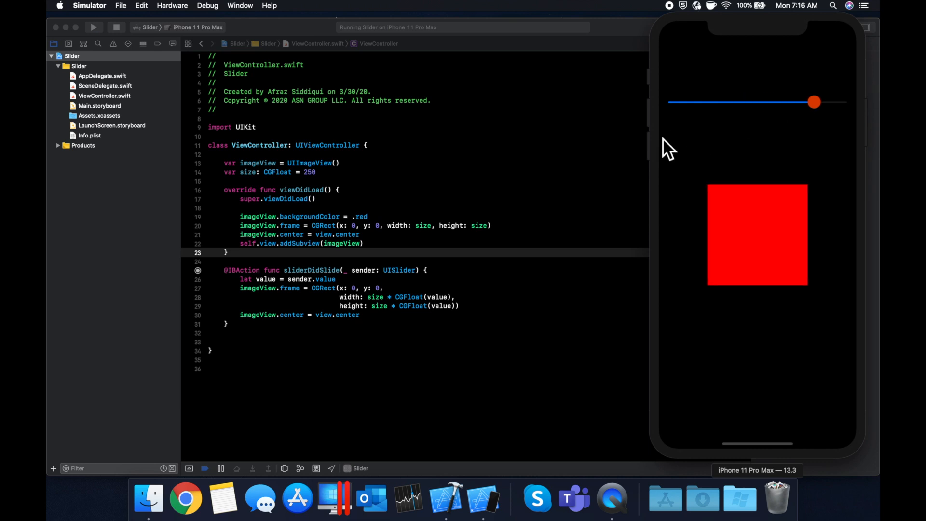
mouse_move(635, 153)
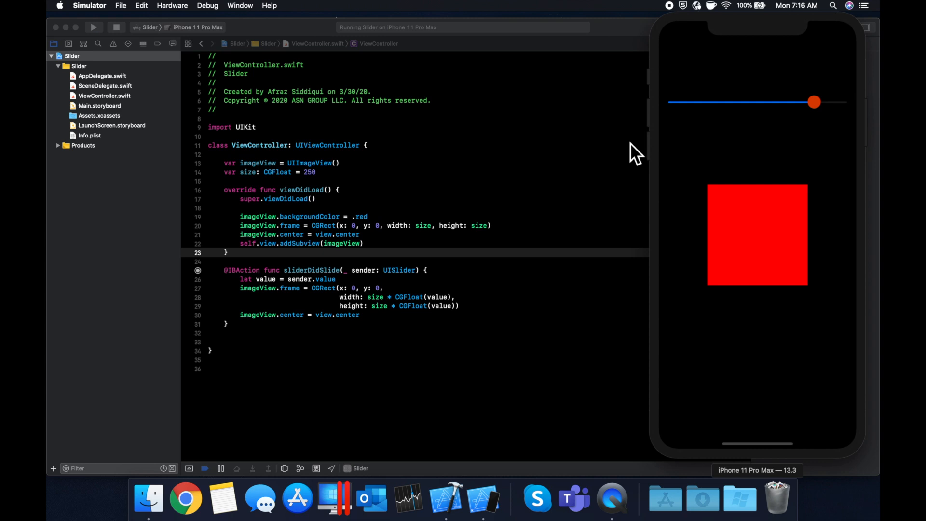
mouse_move(770, 111)
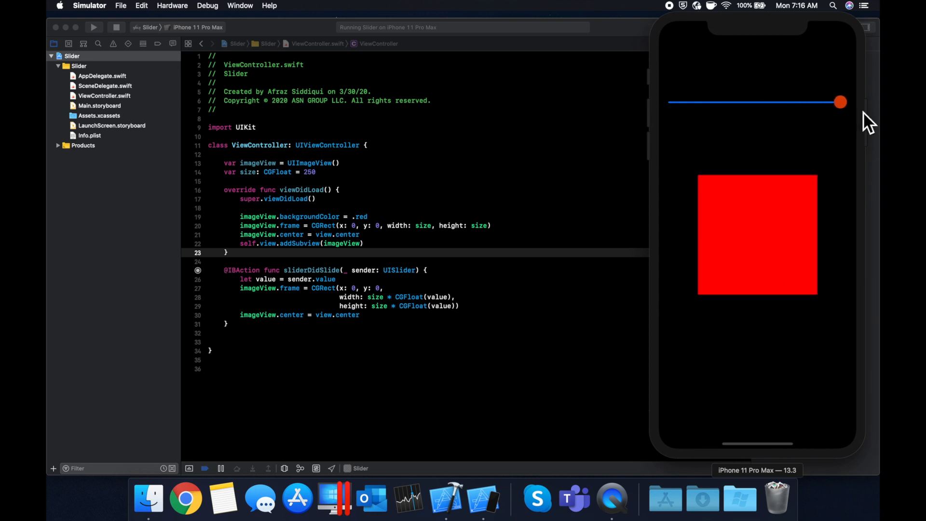
mouse_move(759, 117)
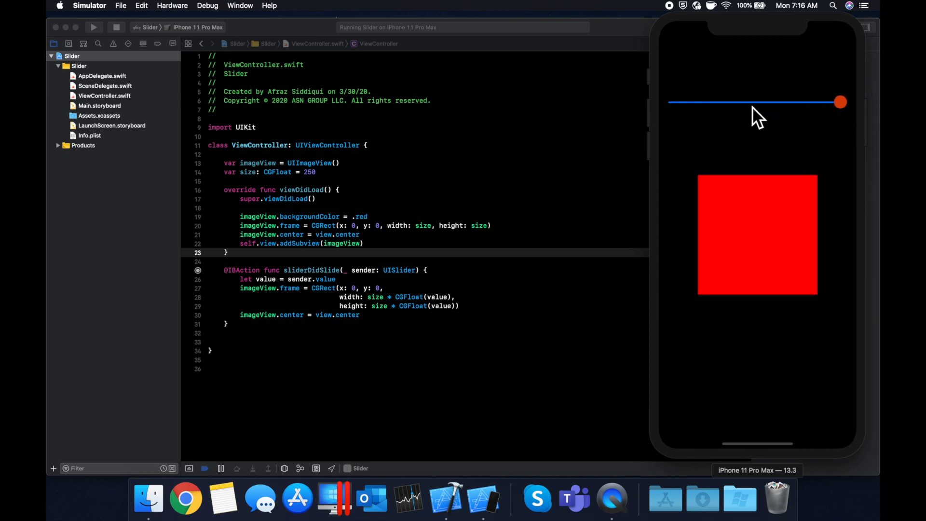
mouse_move(739, 77)
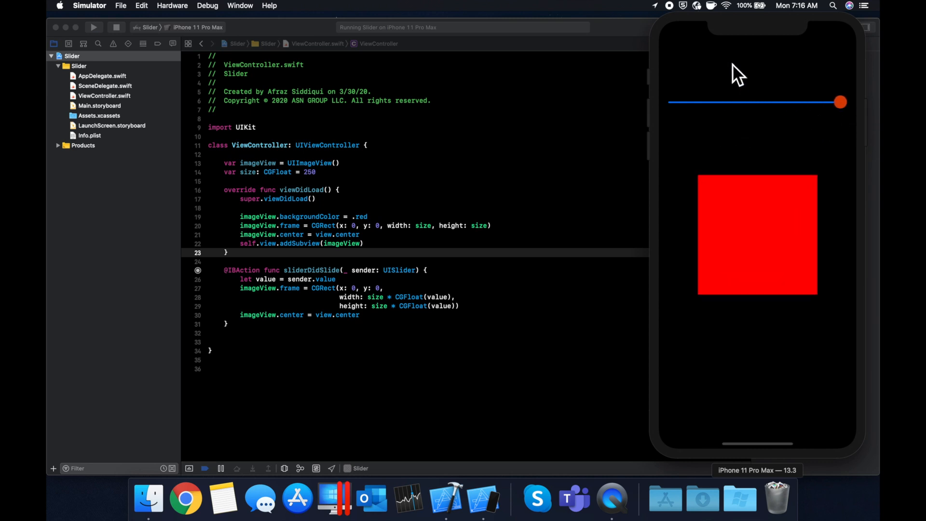